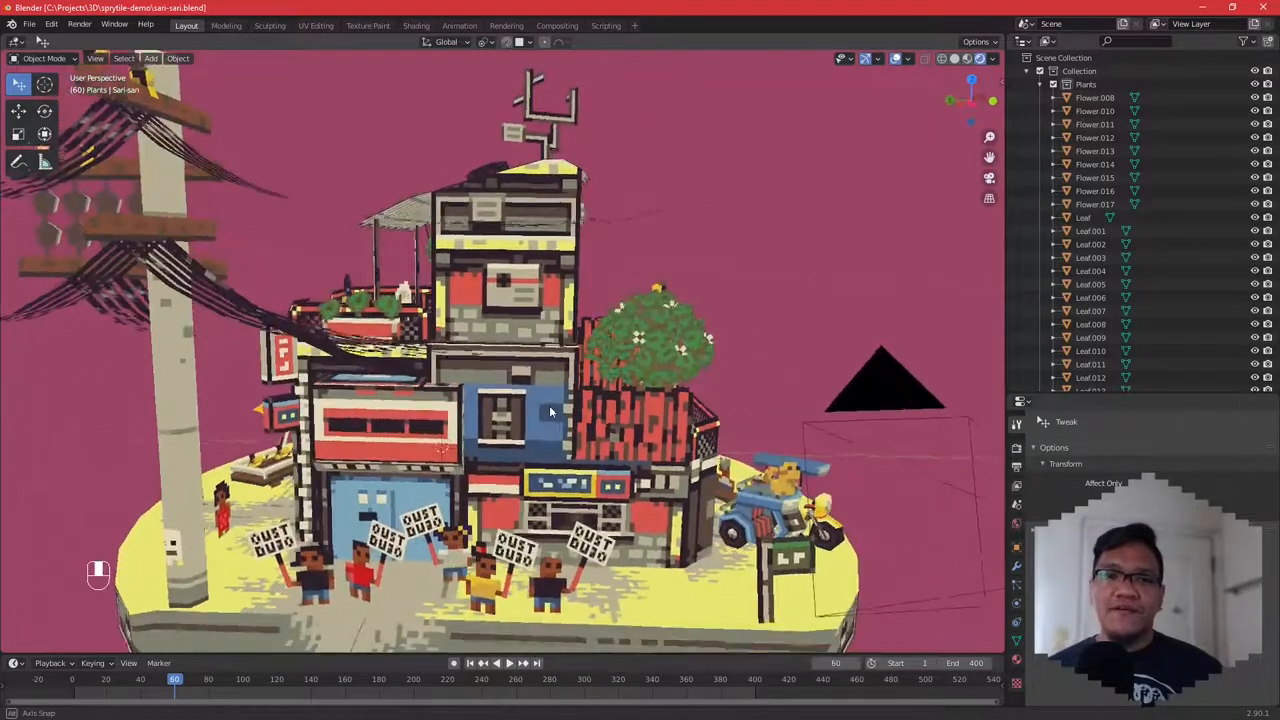
Orbit around the finished sari-sari store model in the viewport.
left_click_drag(550, 410, 780, 435)
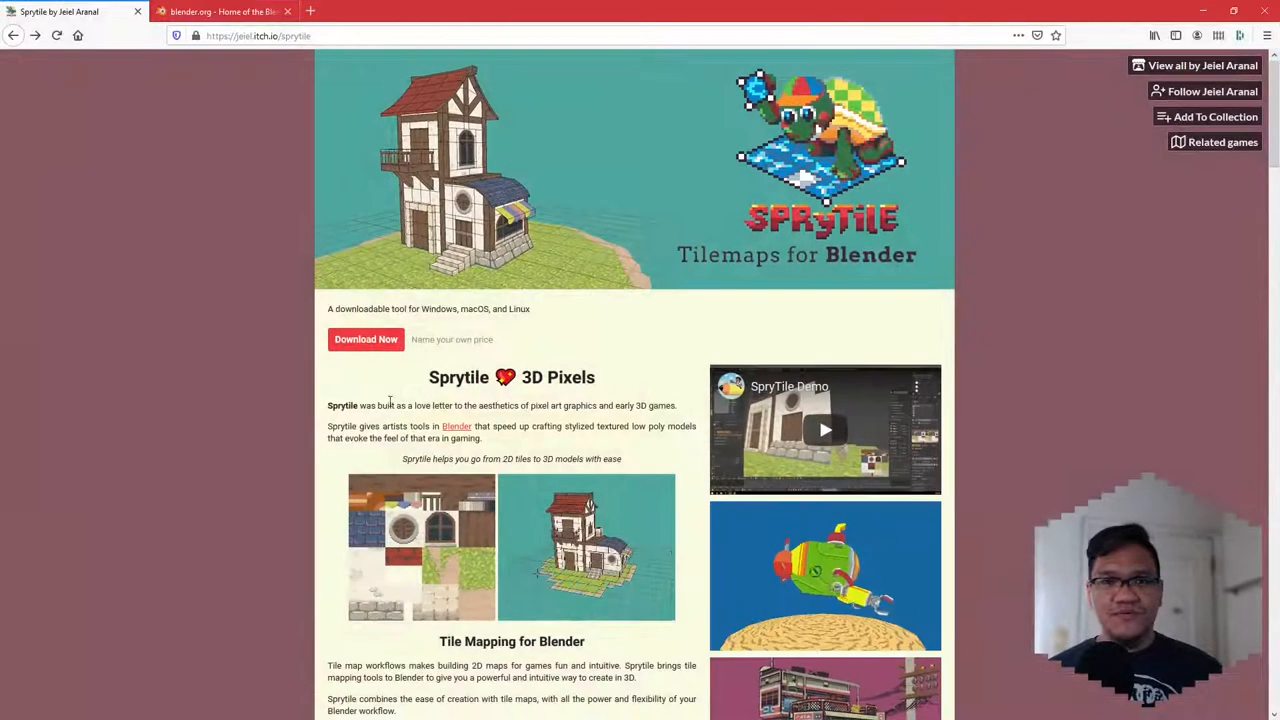
left_click(222, 11)
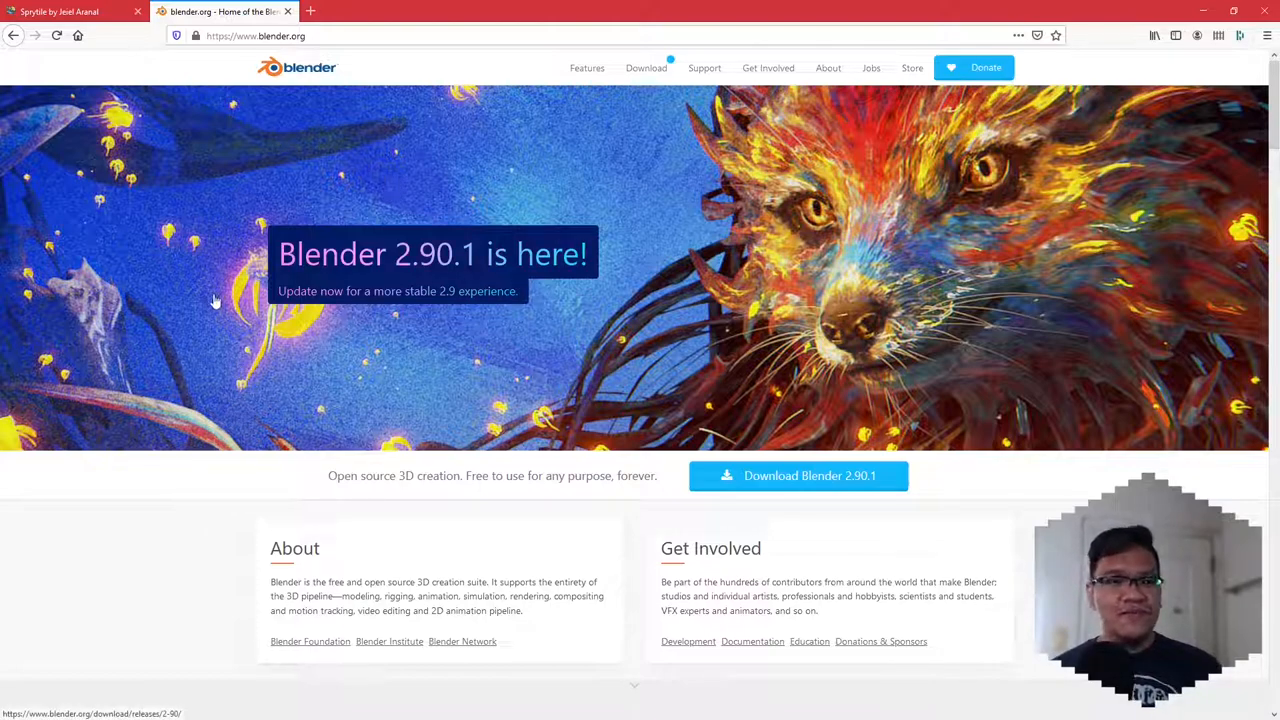
mouse_move(192, 471)
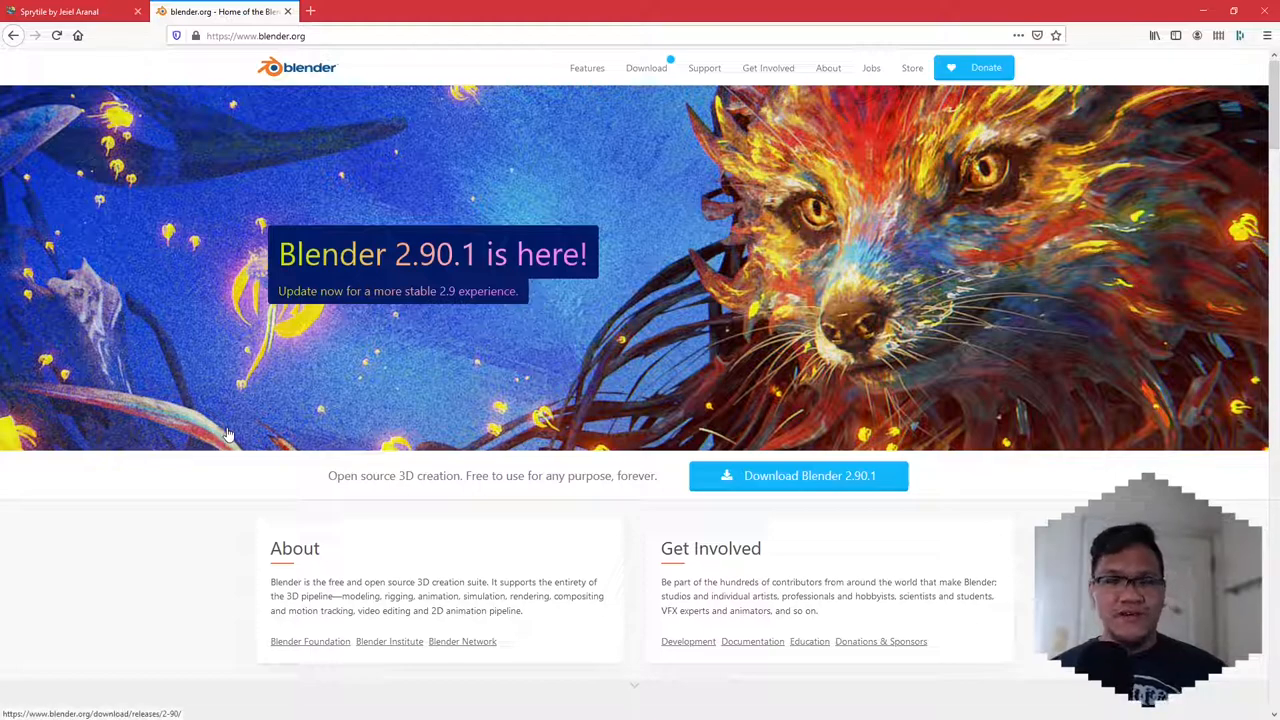
mouse_move(228, 393)
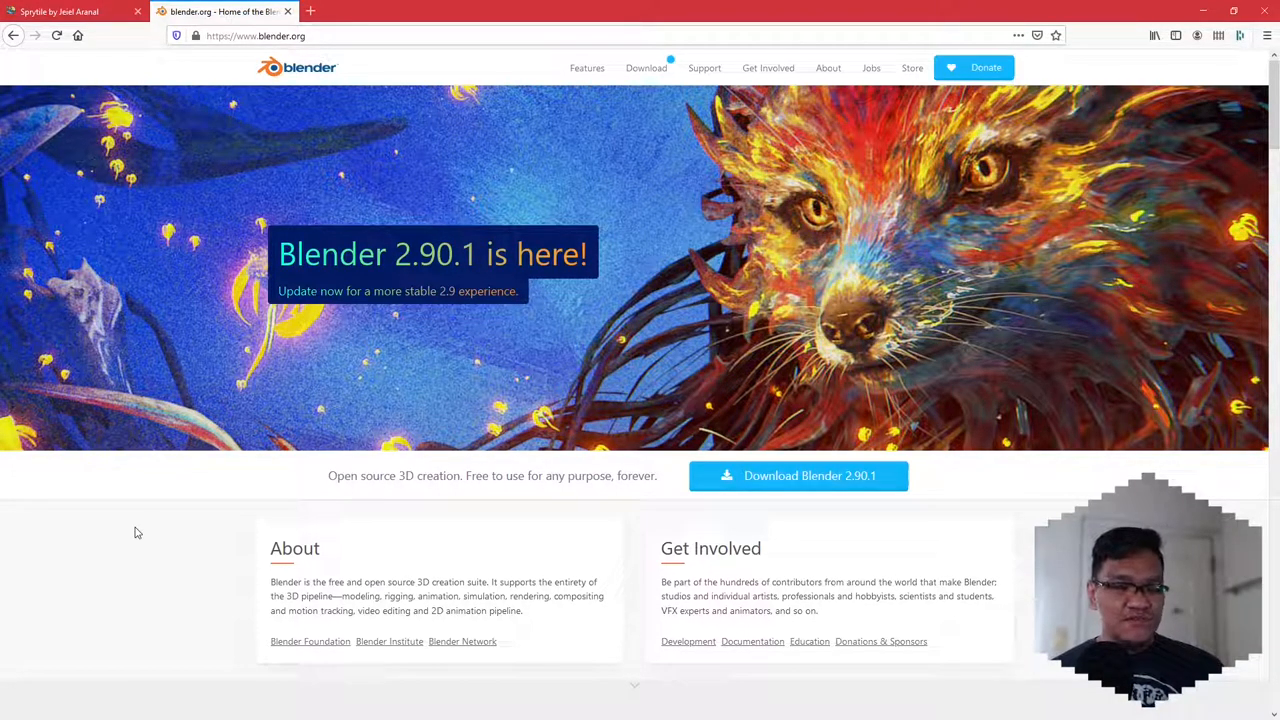
mouse_move(200, 540)
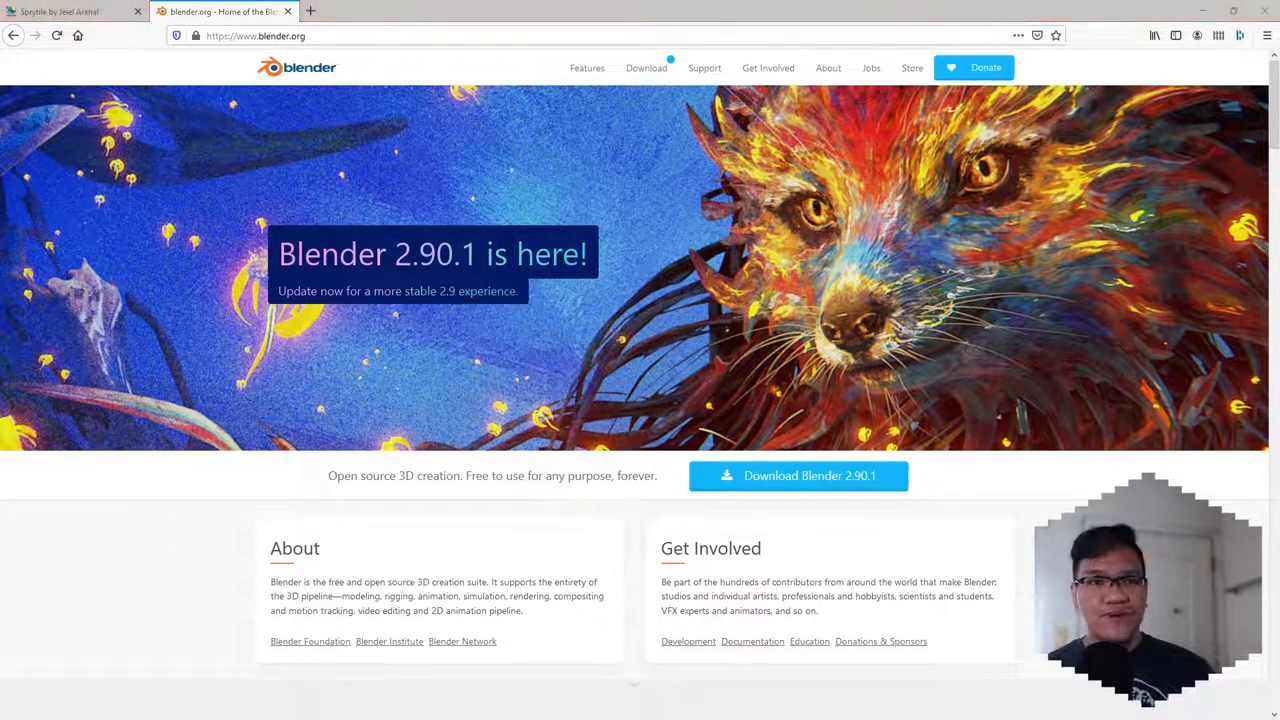
mouse_move(237, 240)
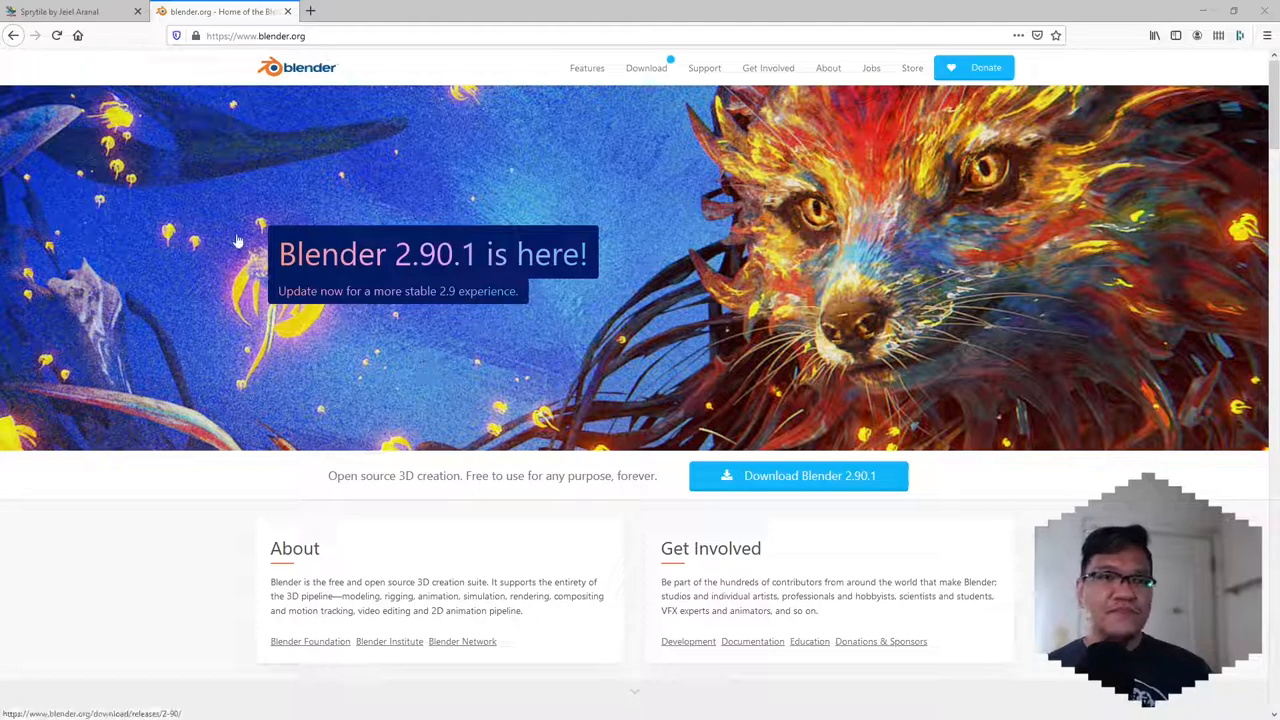
left_click(70, 11)
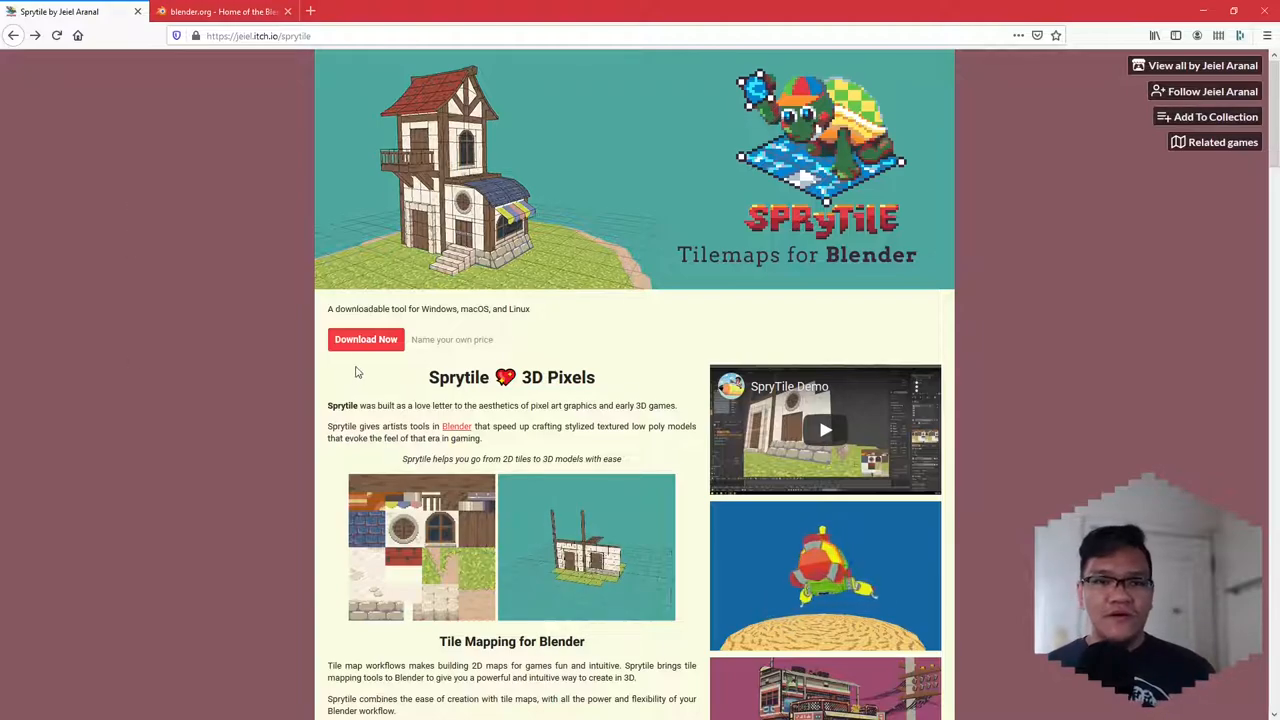
Download the Sprytile Blender Addon zip for free, skipping payment and not opening it.
left_click(365, 339)
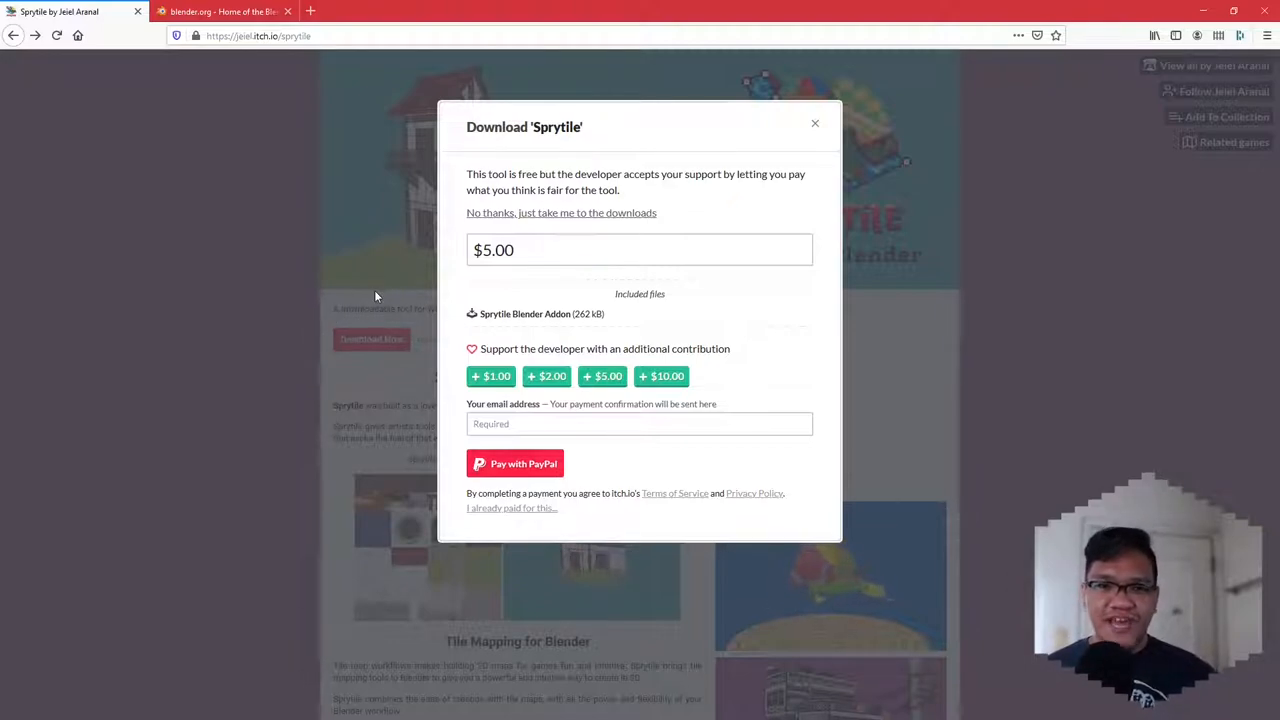
mouse_move(382, 272)
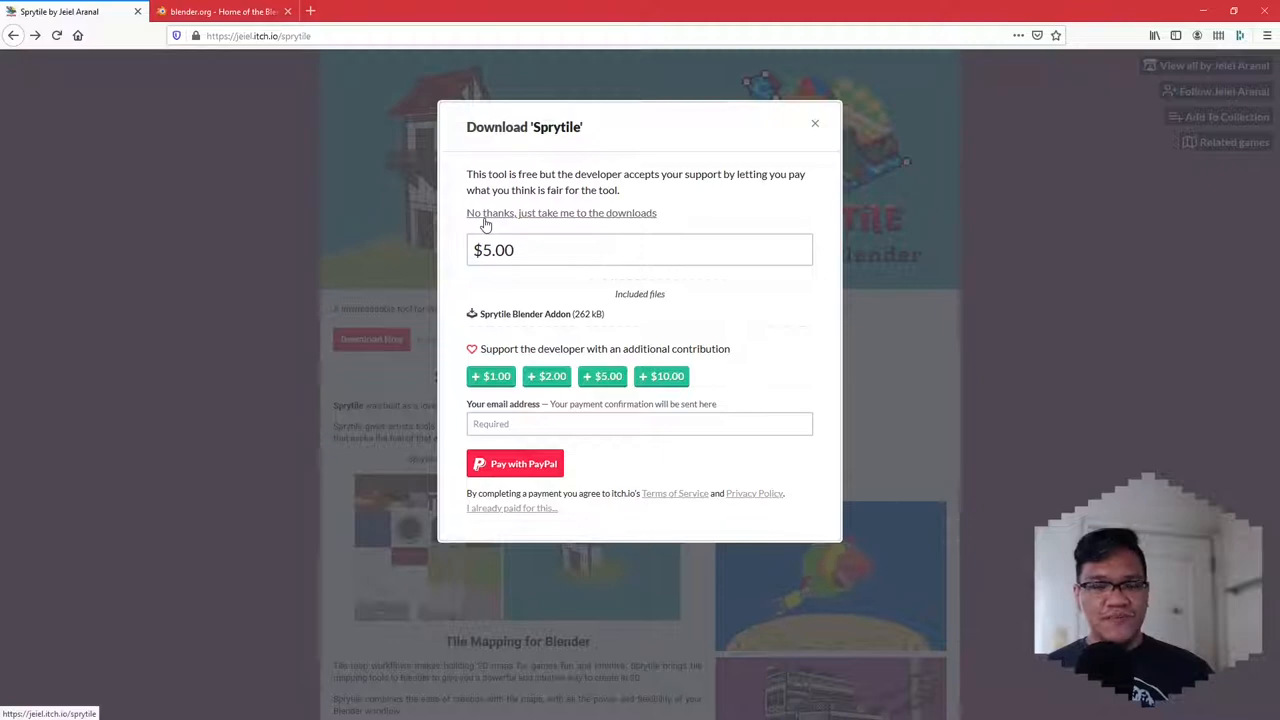
left_click(561, 212)
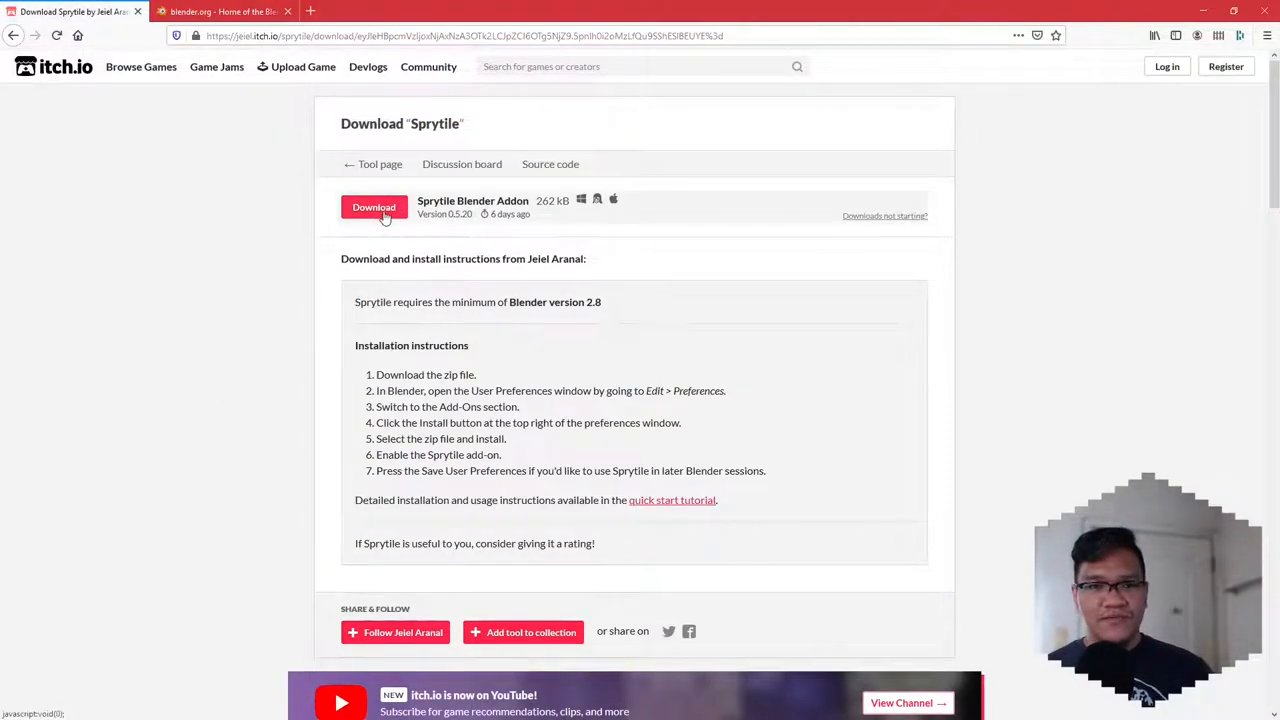
left_click(374, 207)
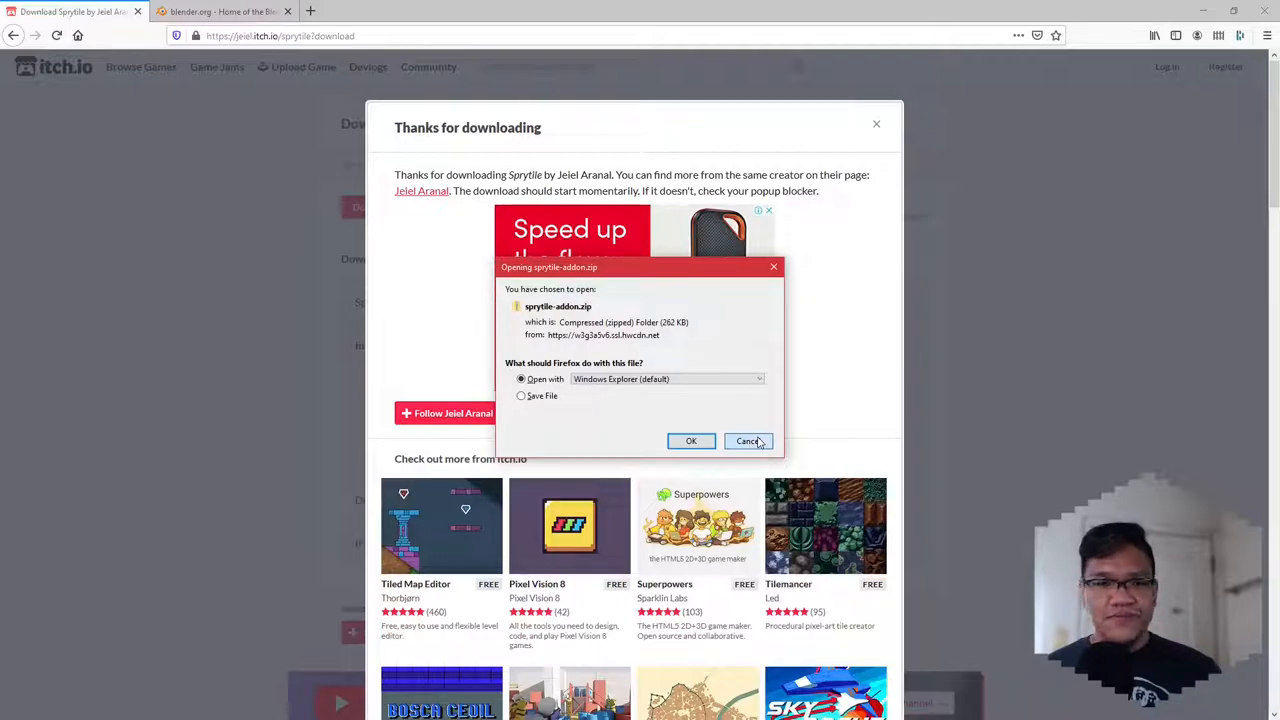
left_click(748, 441)
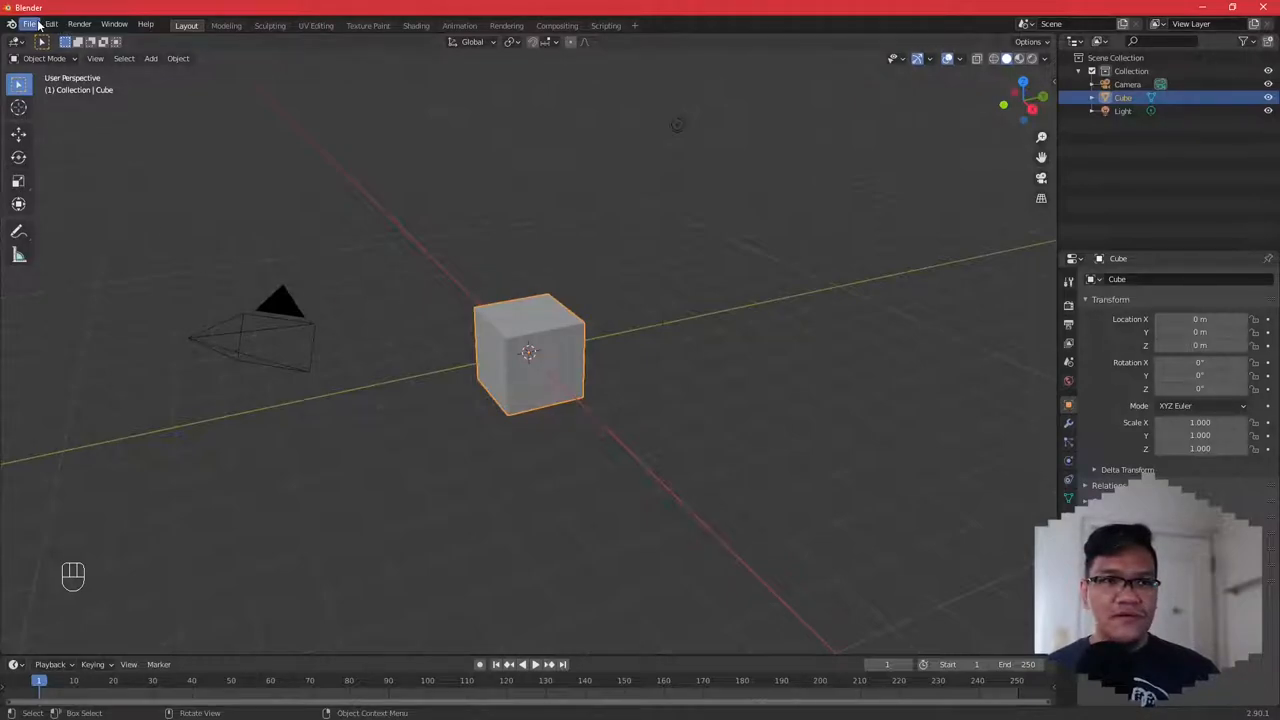
Open Blender's Preferences from the Edit menu.
left_click(51, 24)
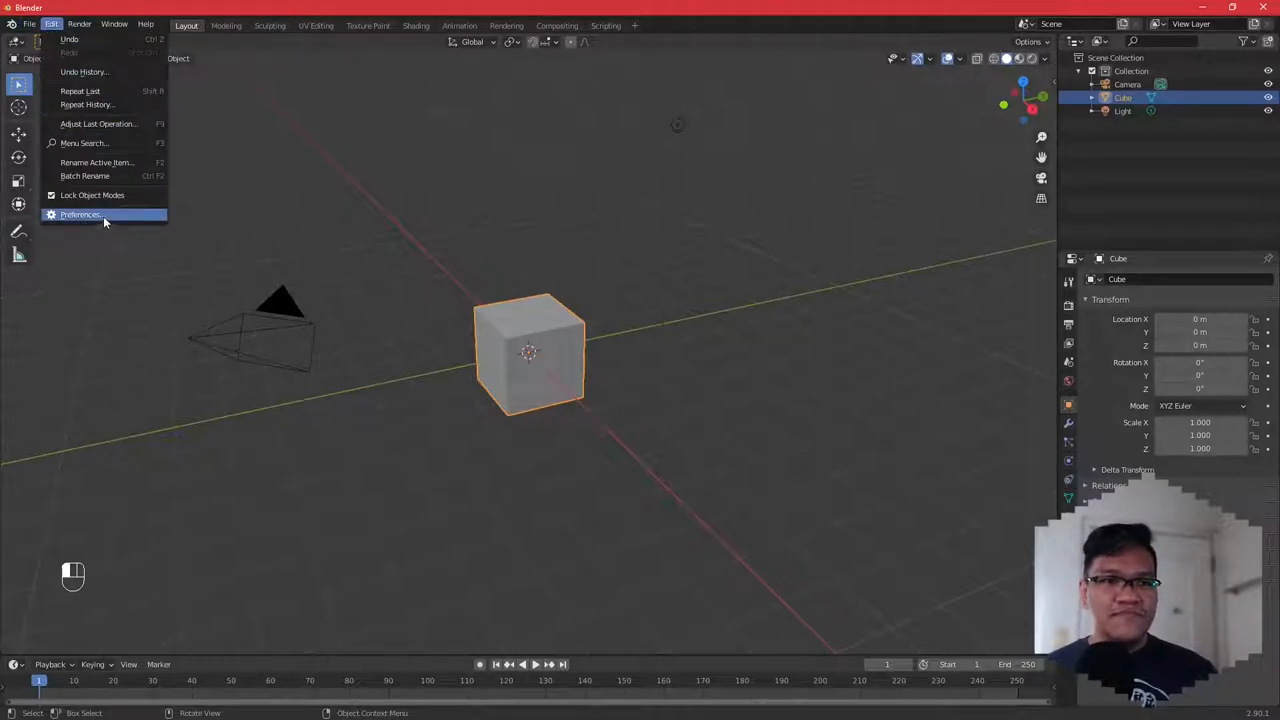
left_click(80, 214)
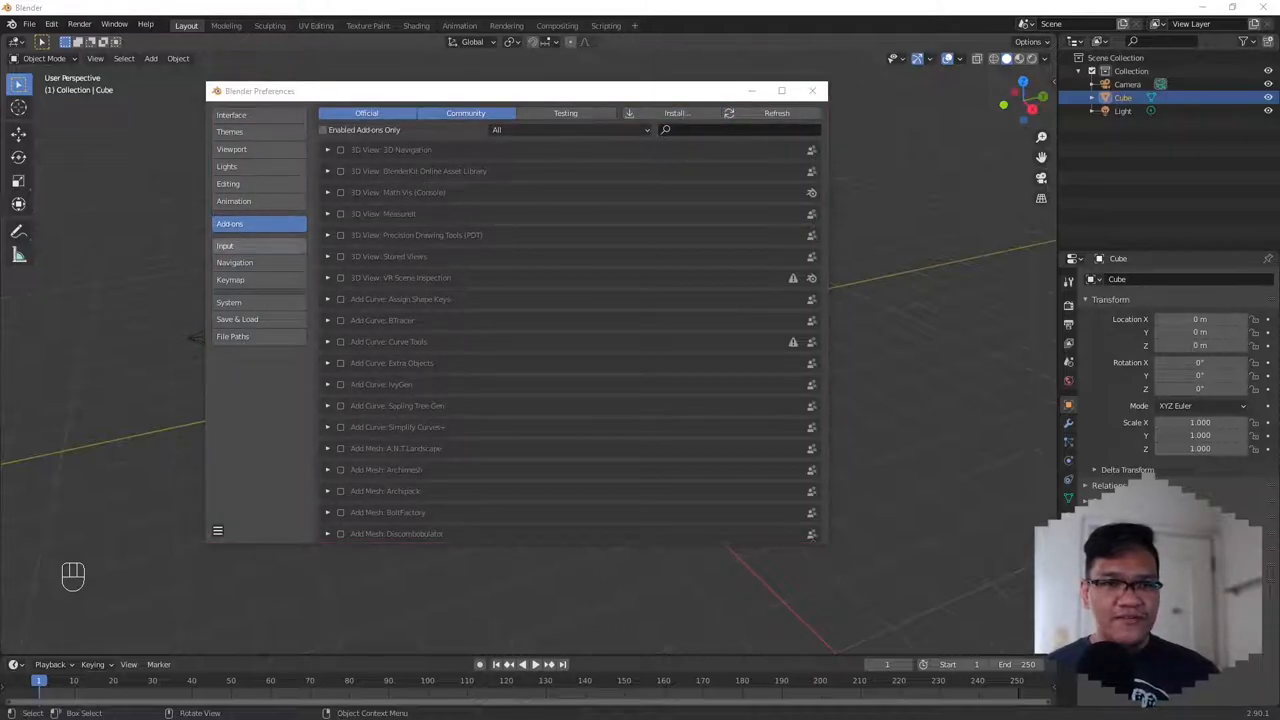
Install sprytile-v0.5.20.zip as a Blender add-on from file.
left_click(676, 112)
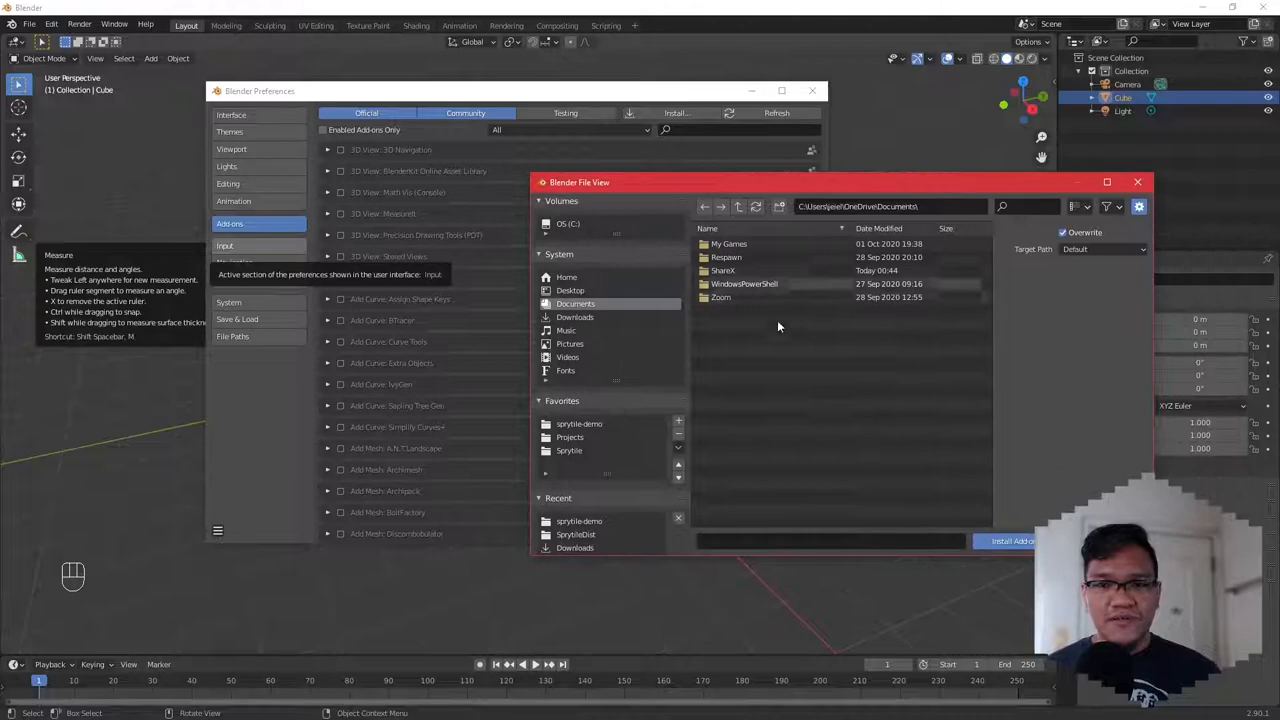
mouse_move(590, 540)
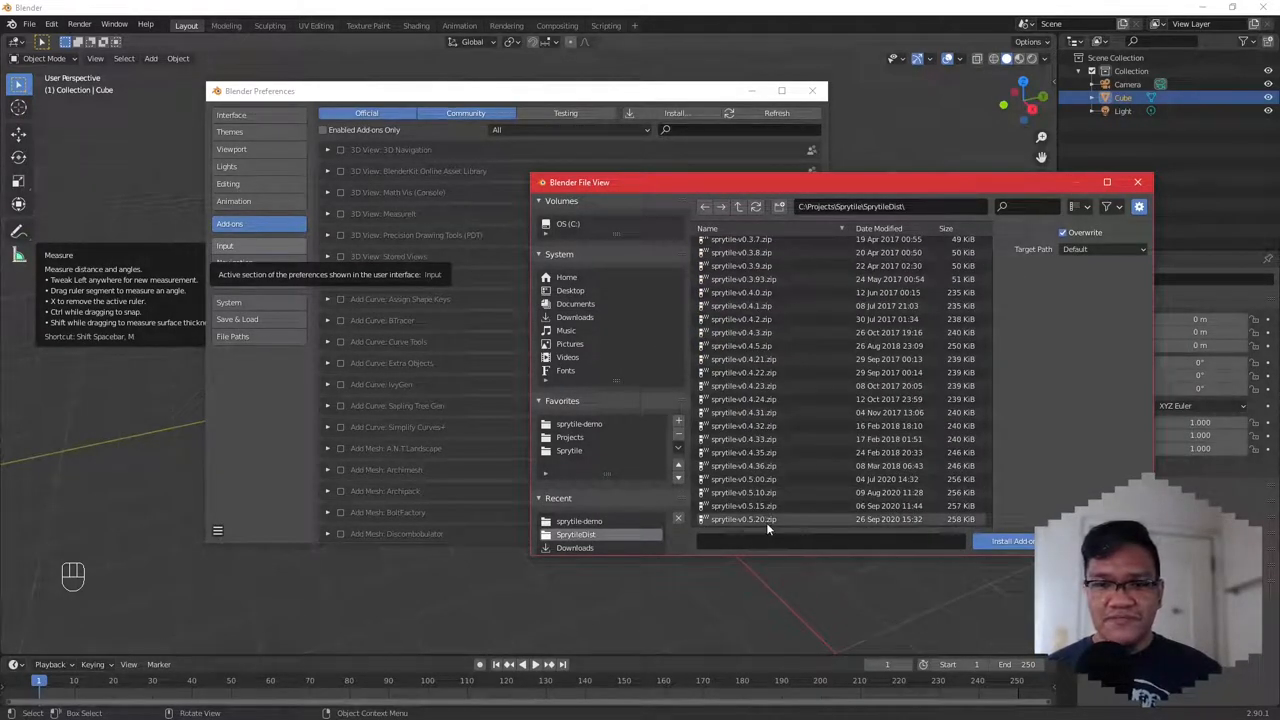
left_click(742, 519)
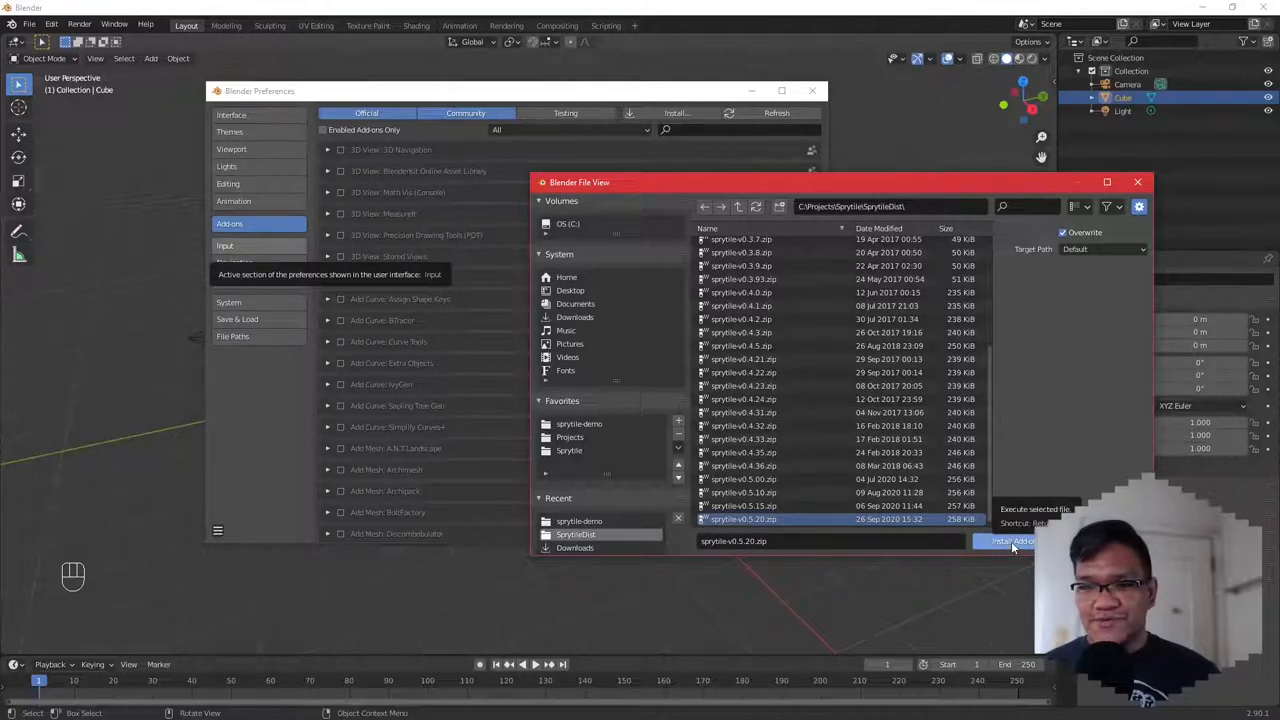
left_click(1010, 541)
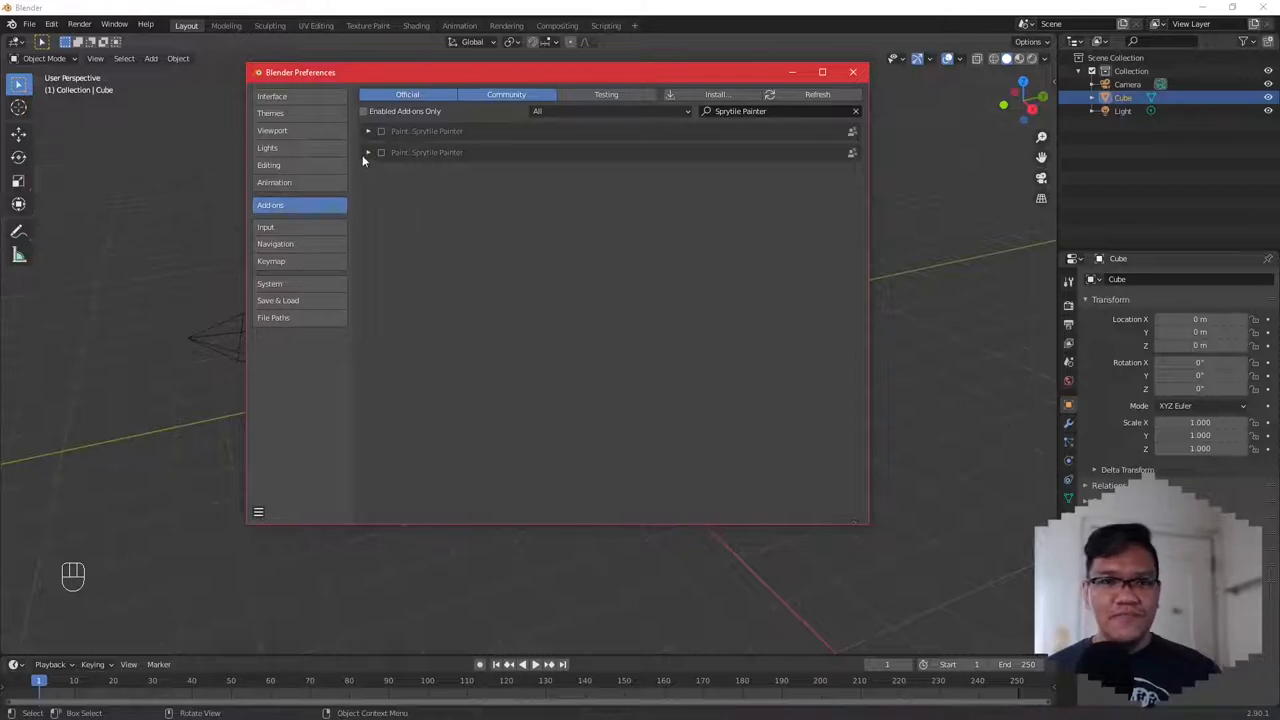
Enable Paint: Sprytile Painter, save preferences, and close the Preferences window.
left_click(368, 152)
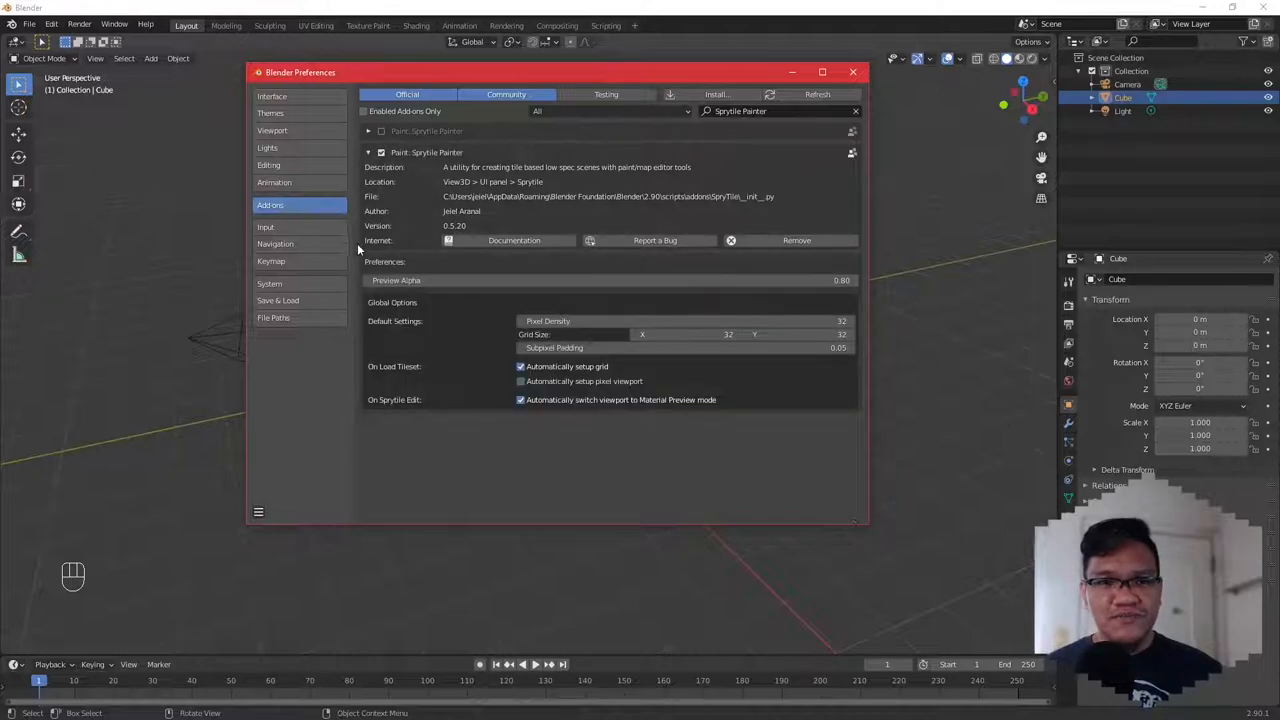
mouse_move(382, 551)
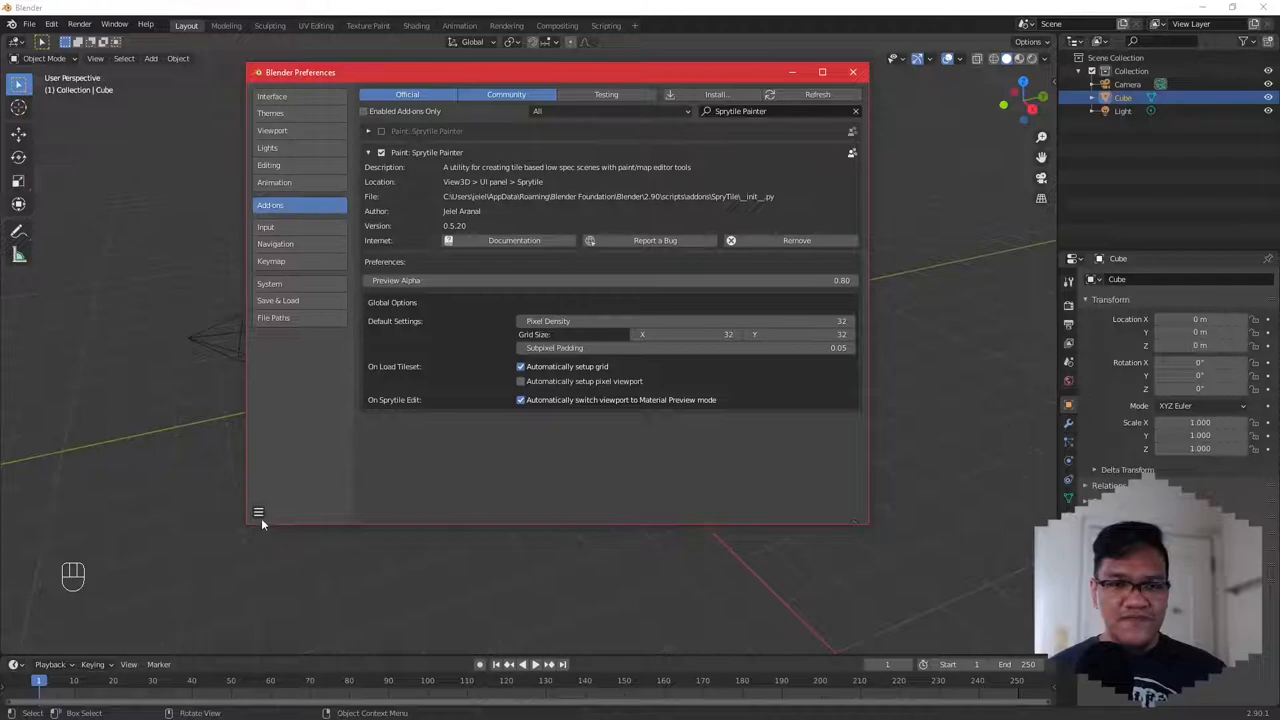
left_click(258, 512)
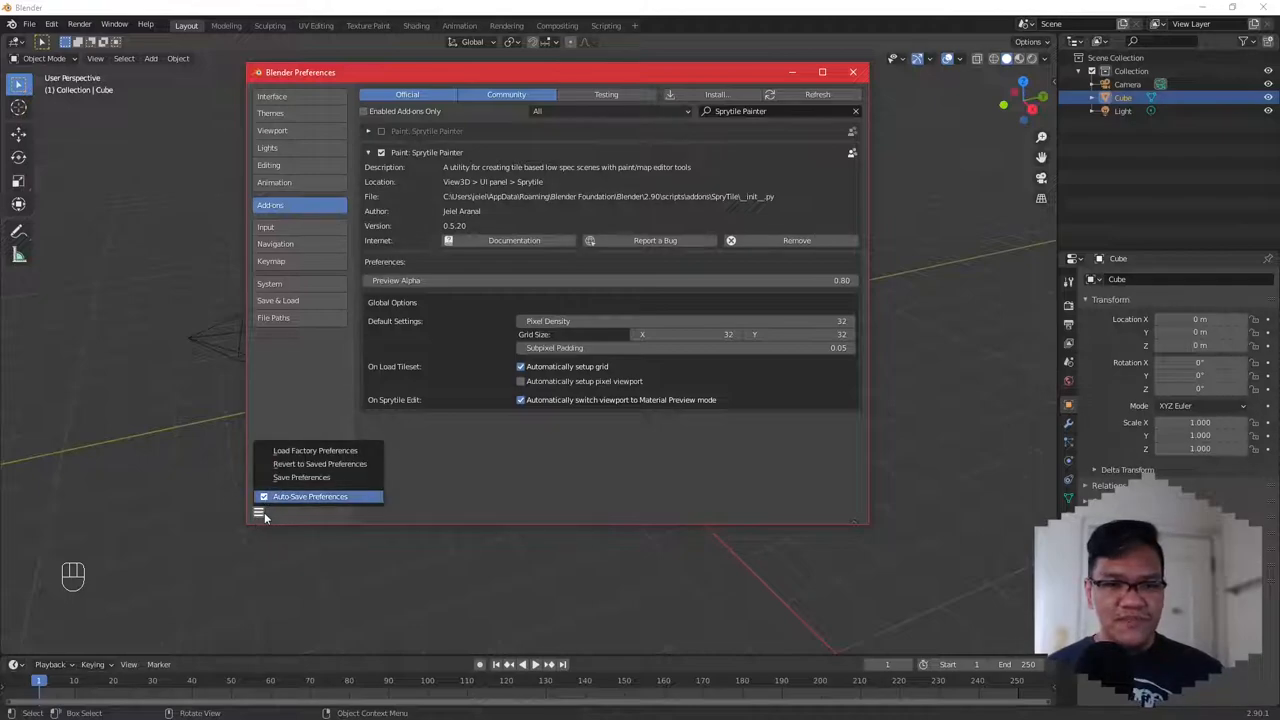
left_click(258, 512)
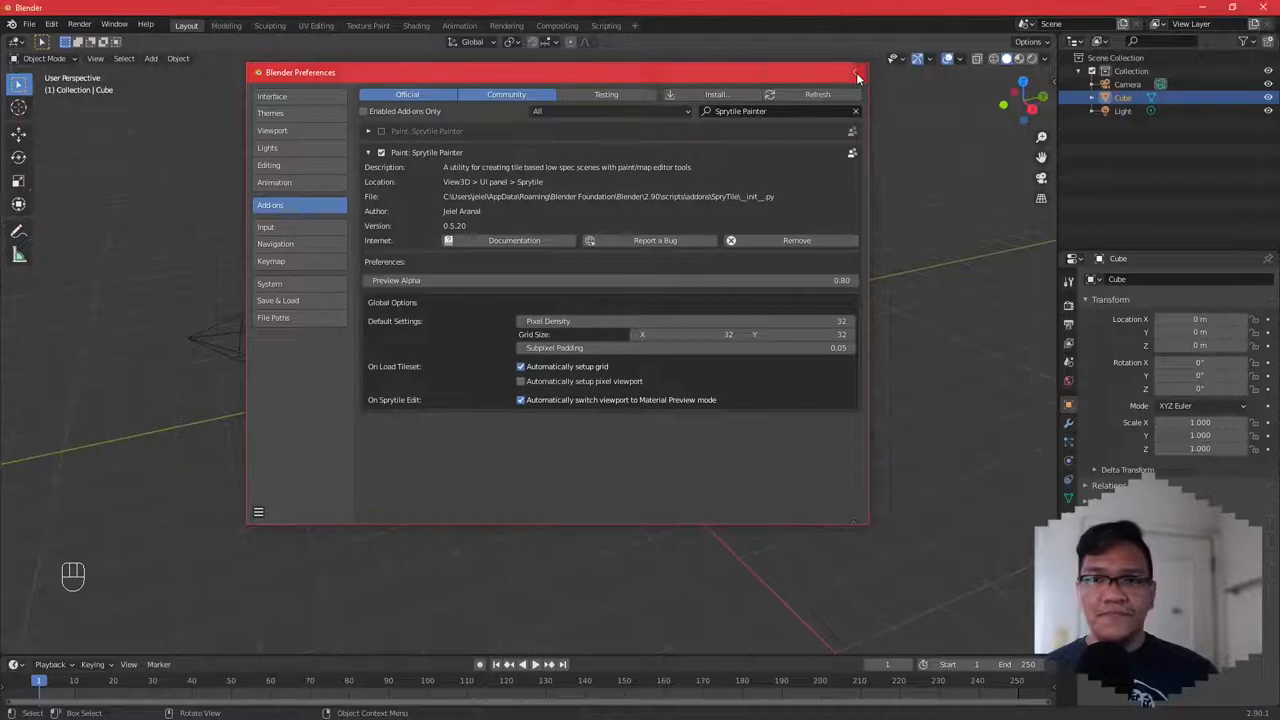
left_click(857, 72)
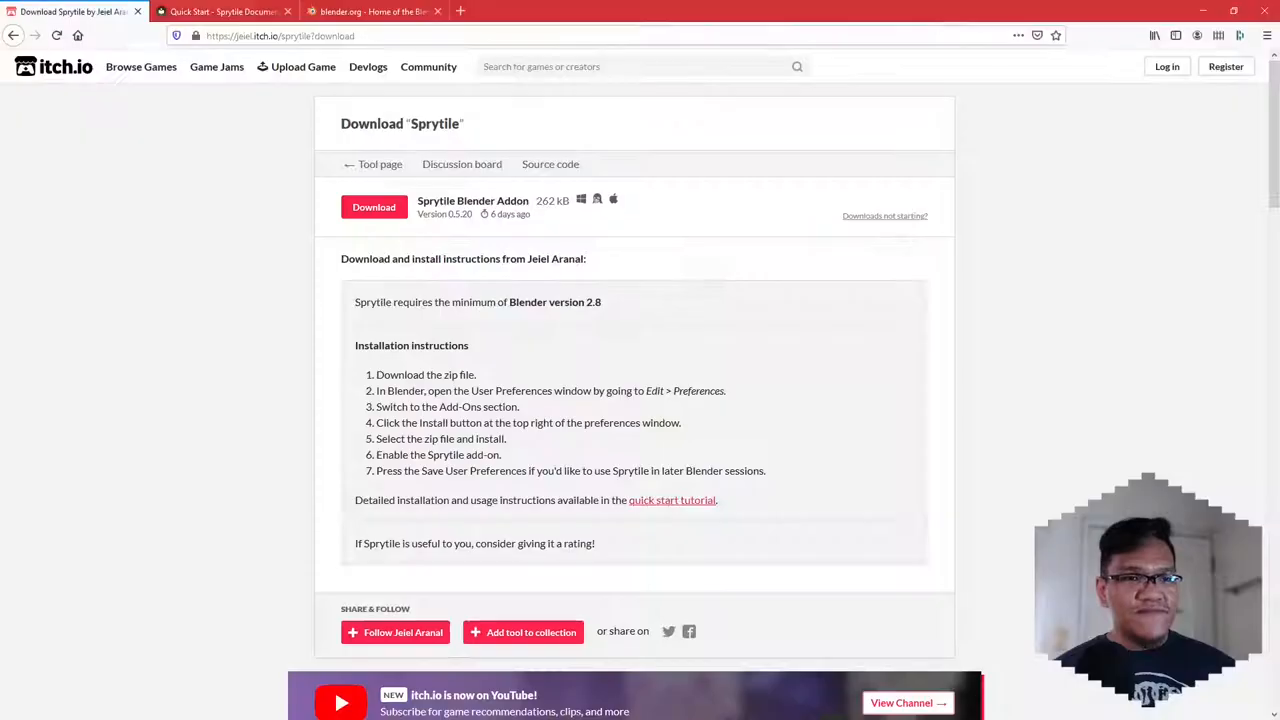
mouse_move(270, 533)
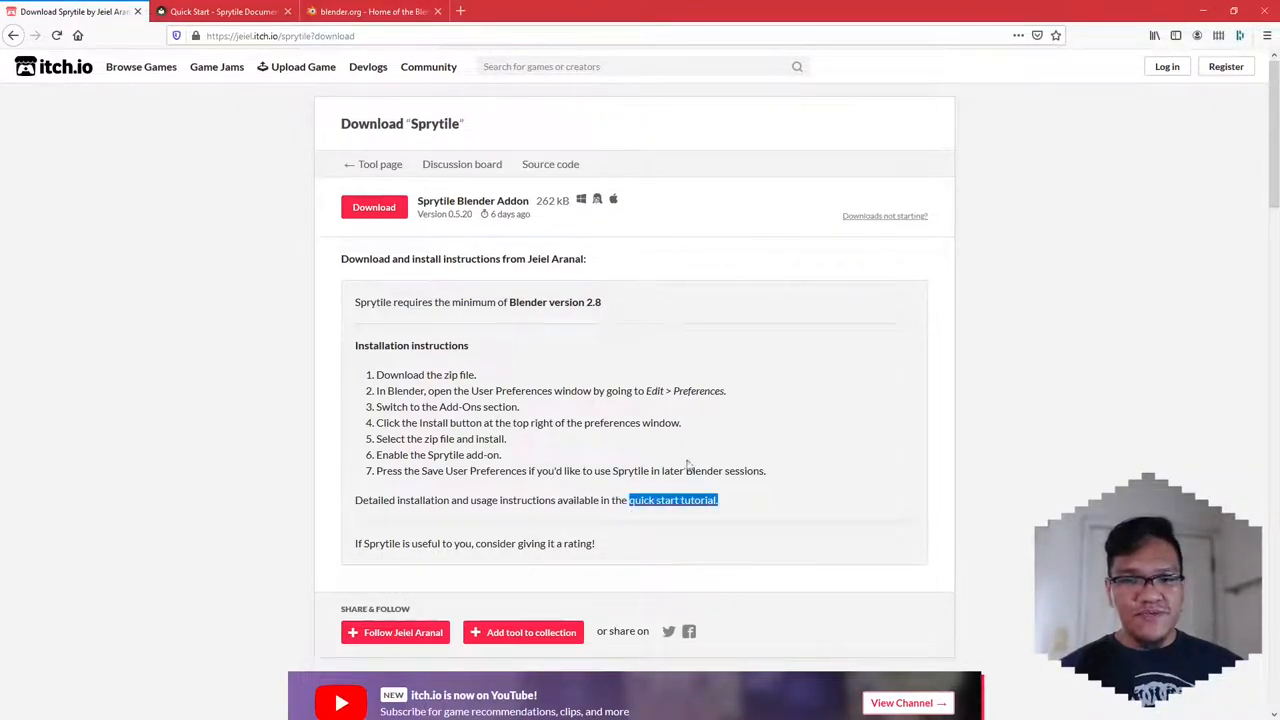
Follow the 'quick start tutorial' link on the Sprytile download page.
left_click(220, 11)
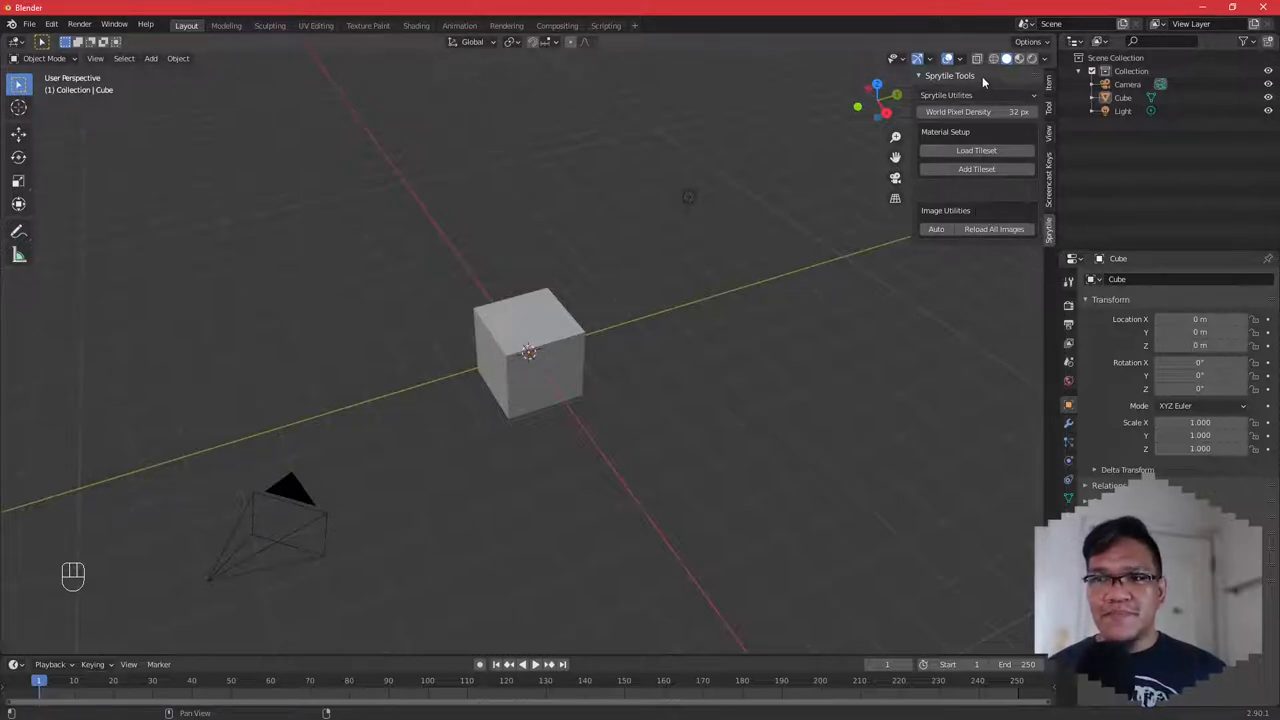
mouse_move(976, 150)
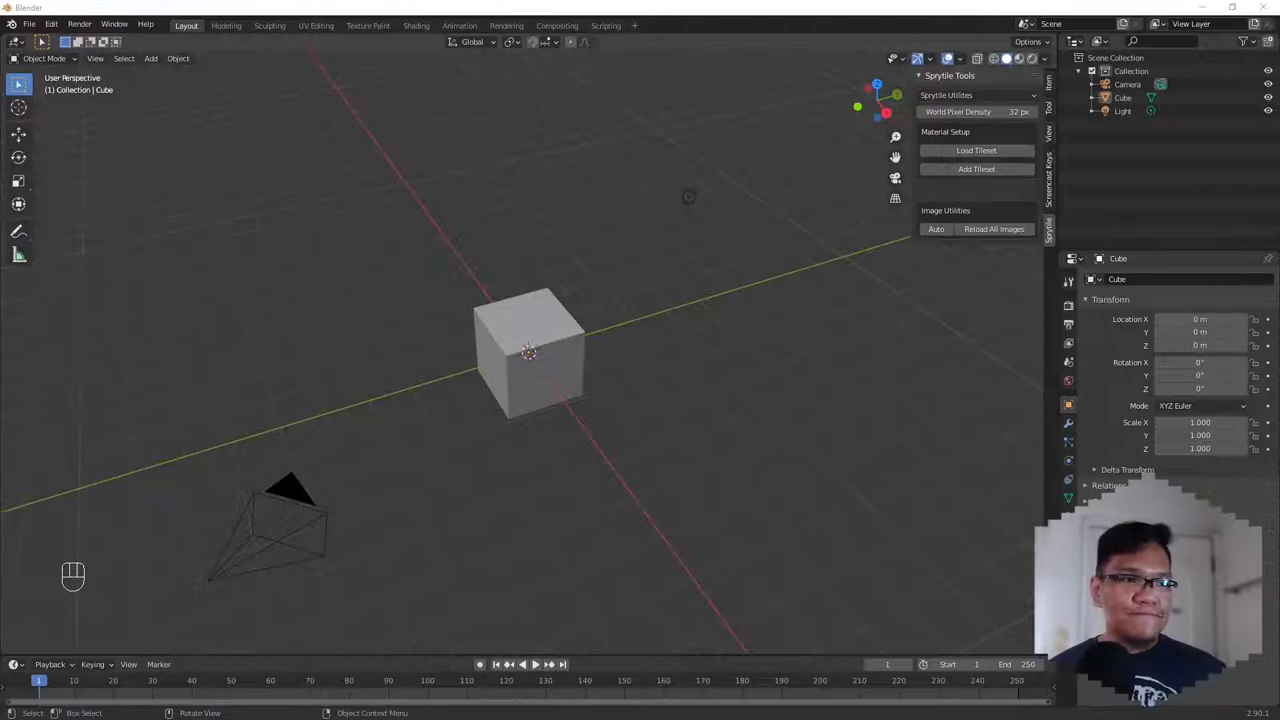
Load the tileset PNG from the sprytile-demo folder as the Sprytile tileset.
left_click(976, 150)
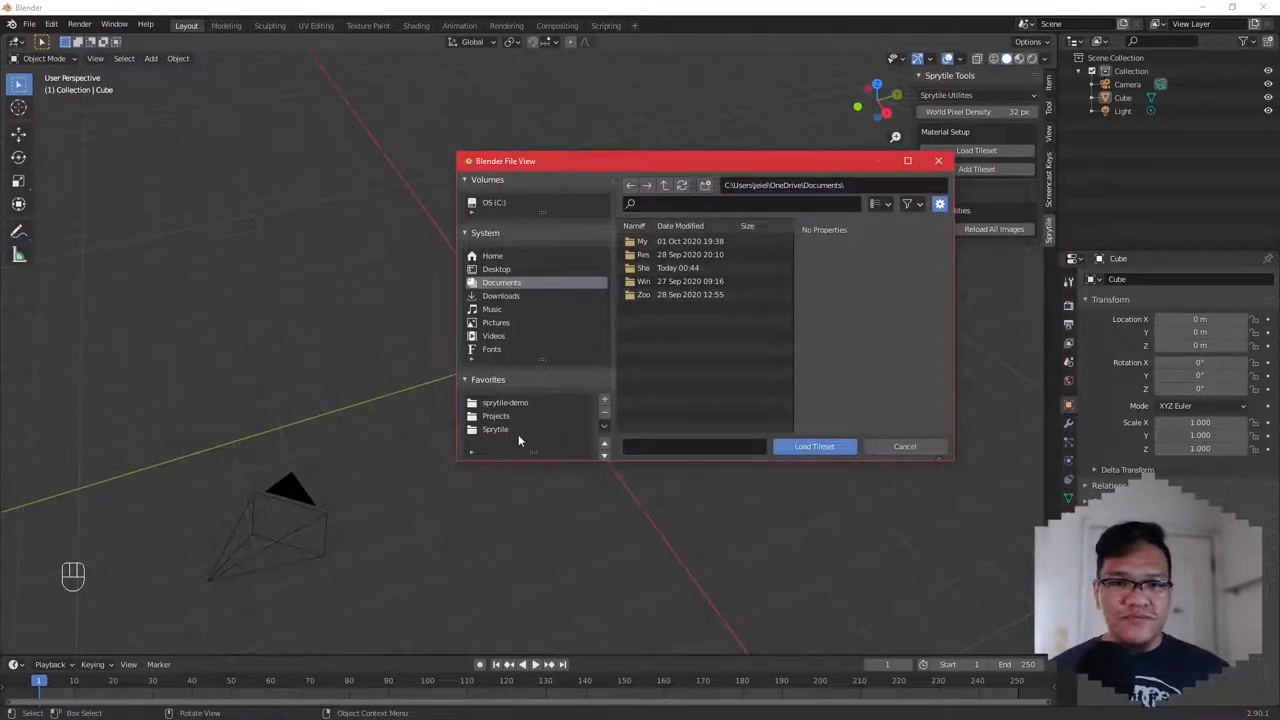
left_click(505, 402)
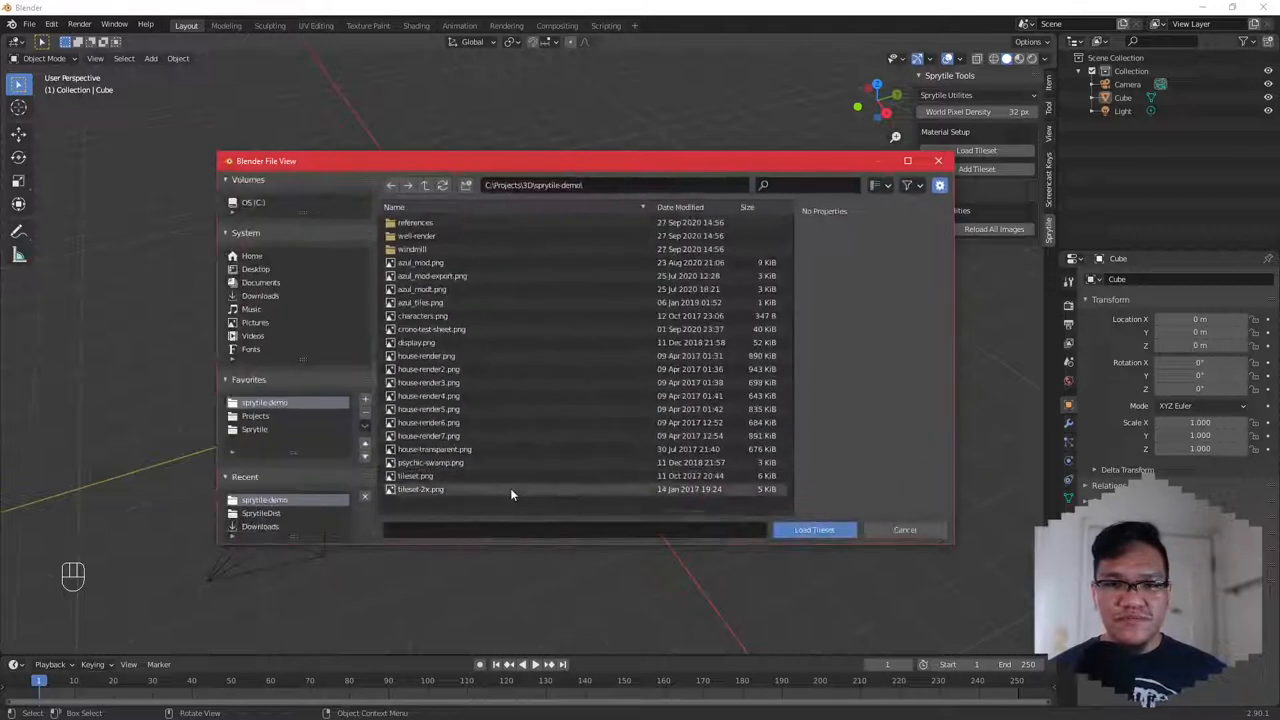
left_click(903, 529)
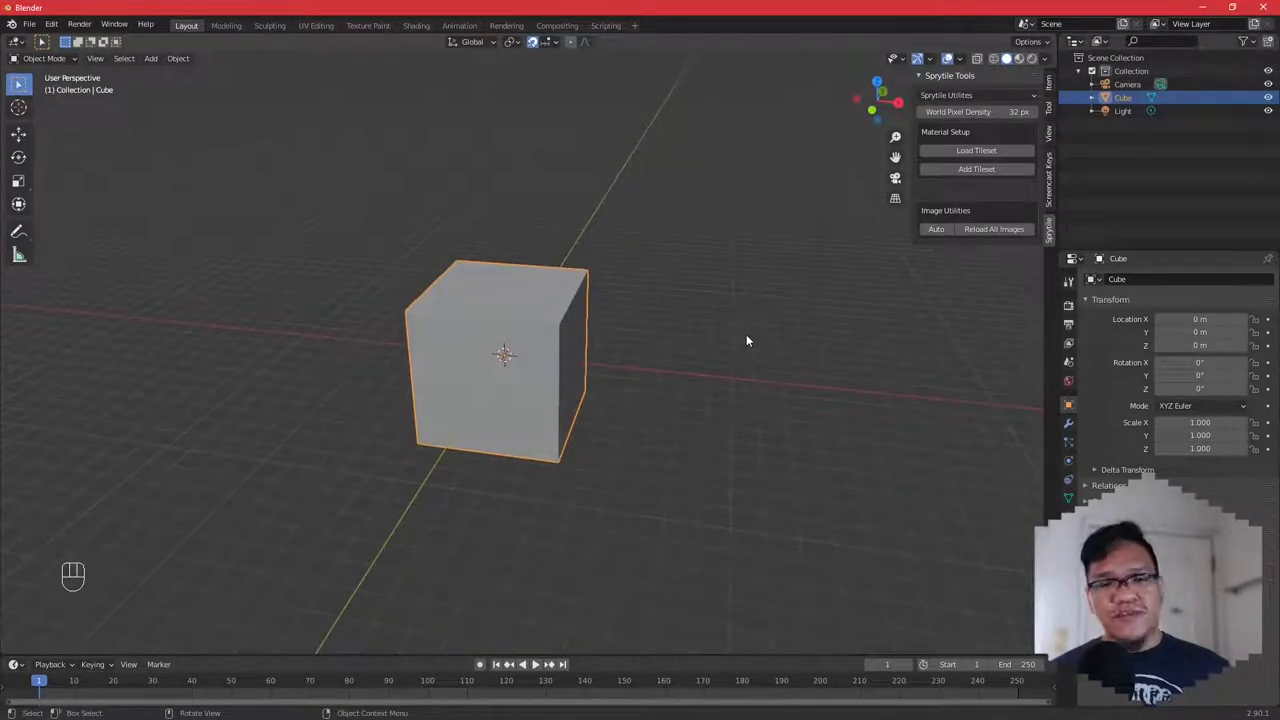
key("Tab")
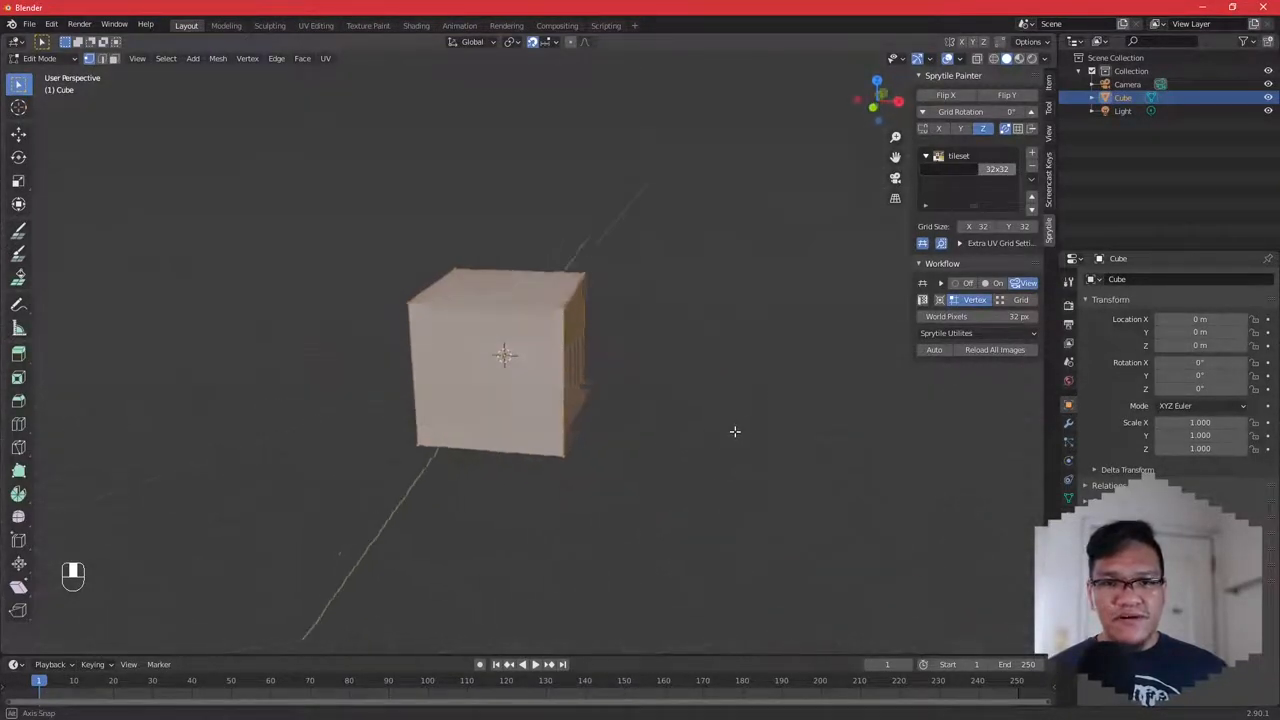
key("x")
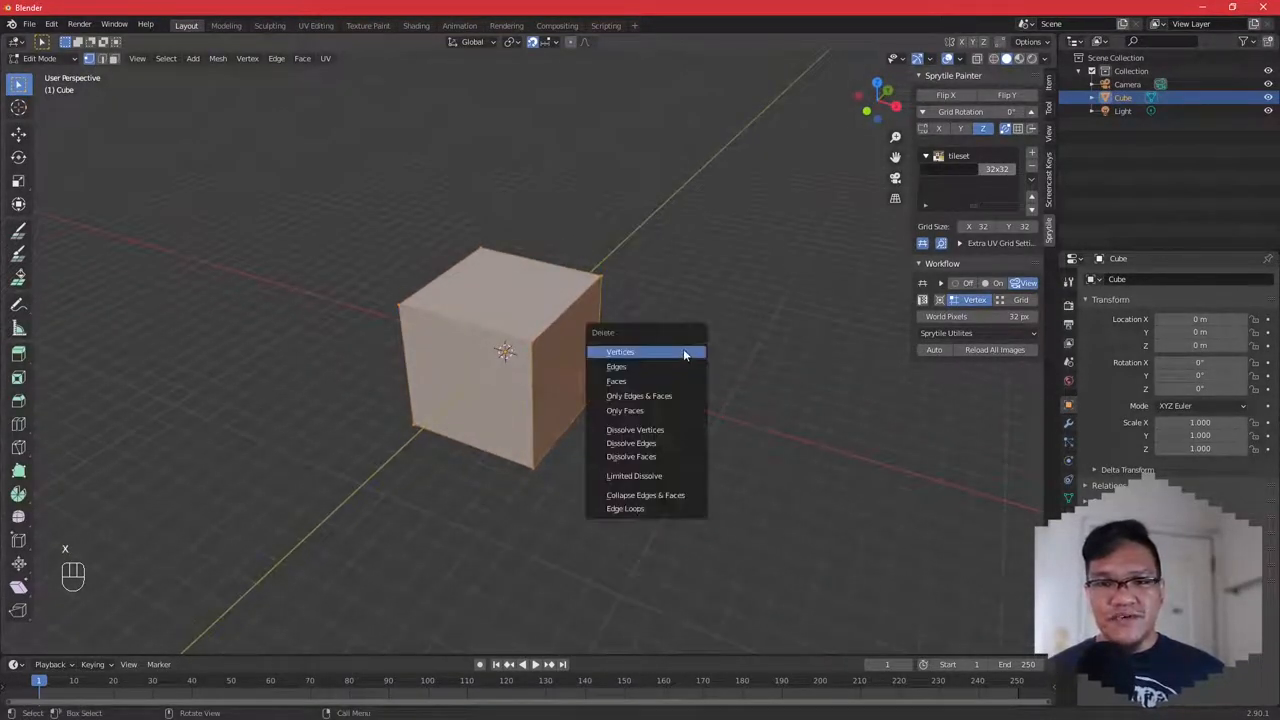
mouse_move(670, 360)
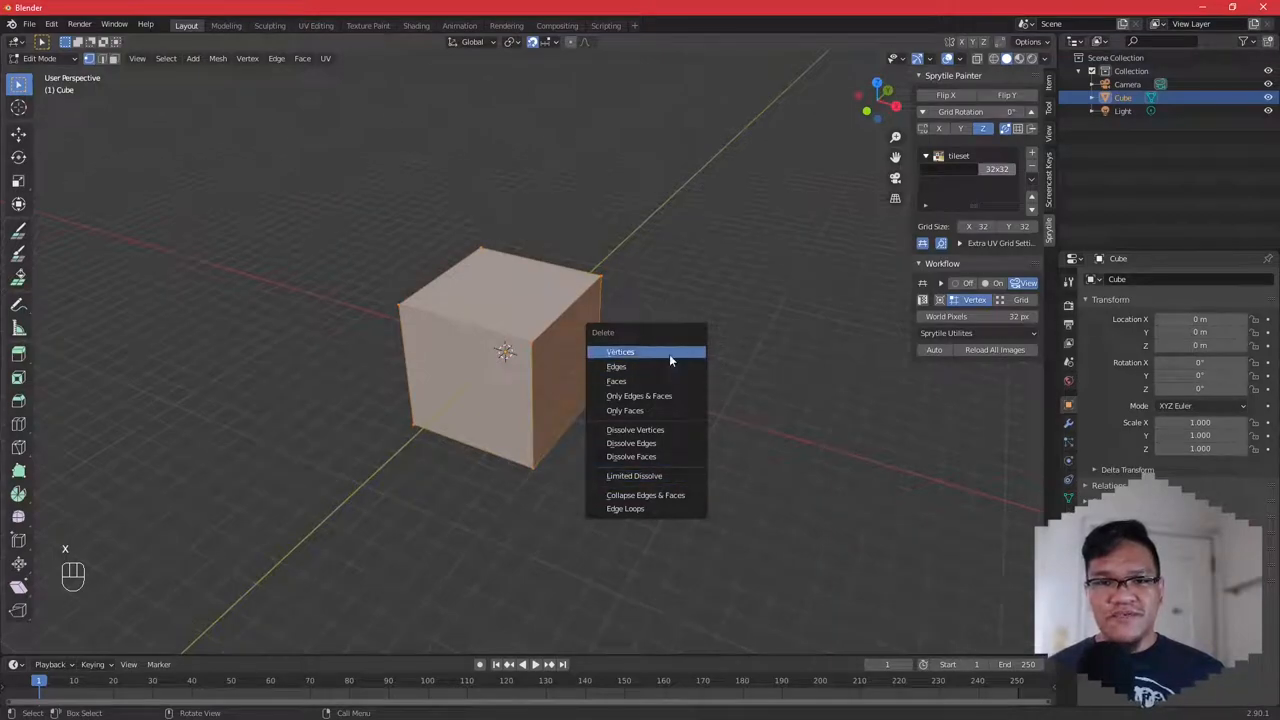
left_click(620, 351)
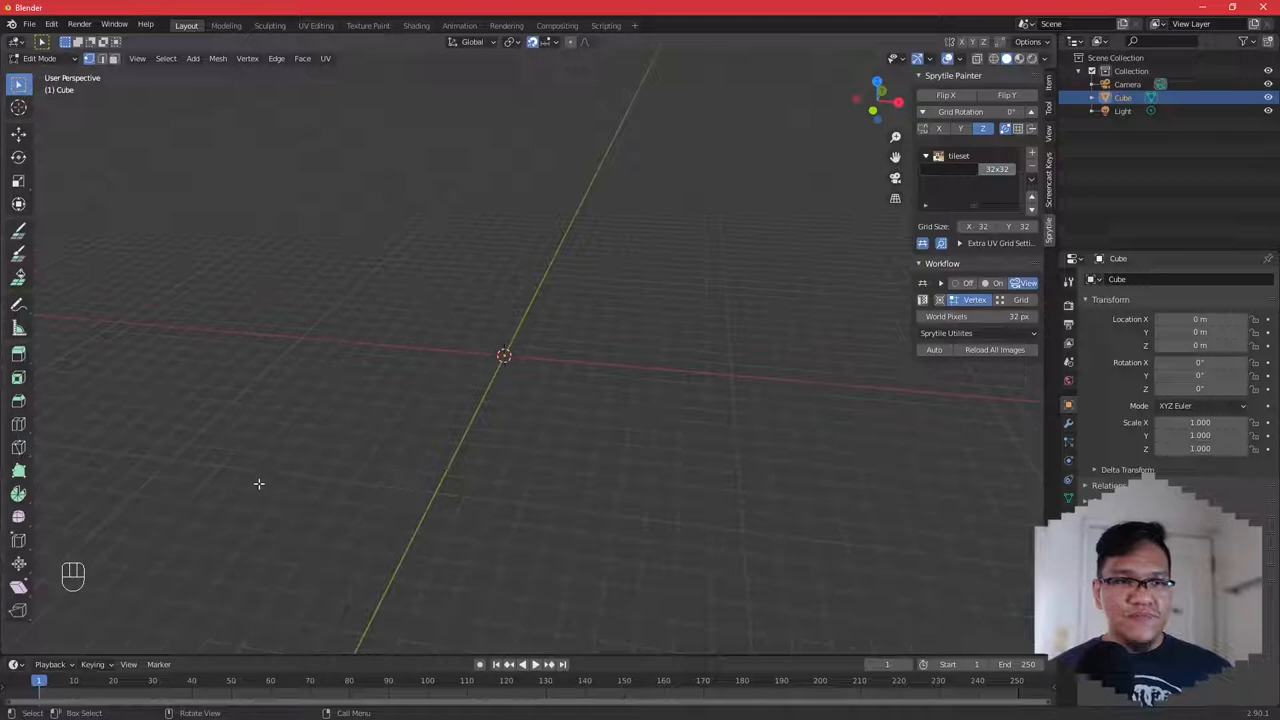
mouse_move(91, 261)
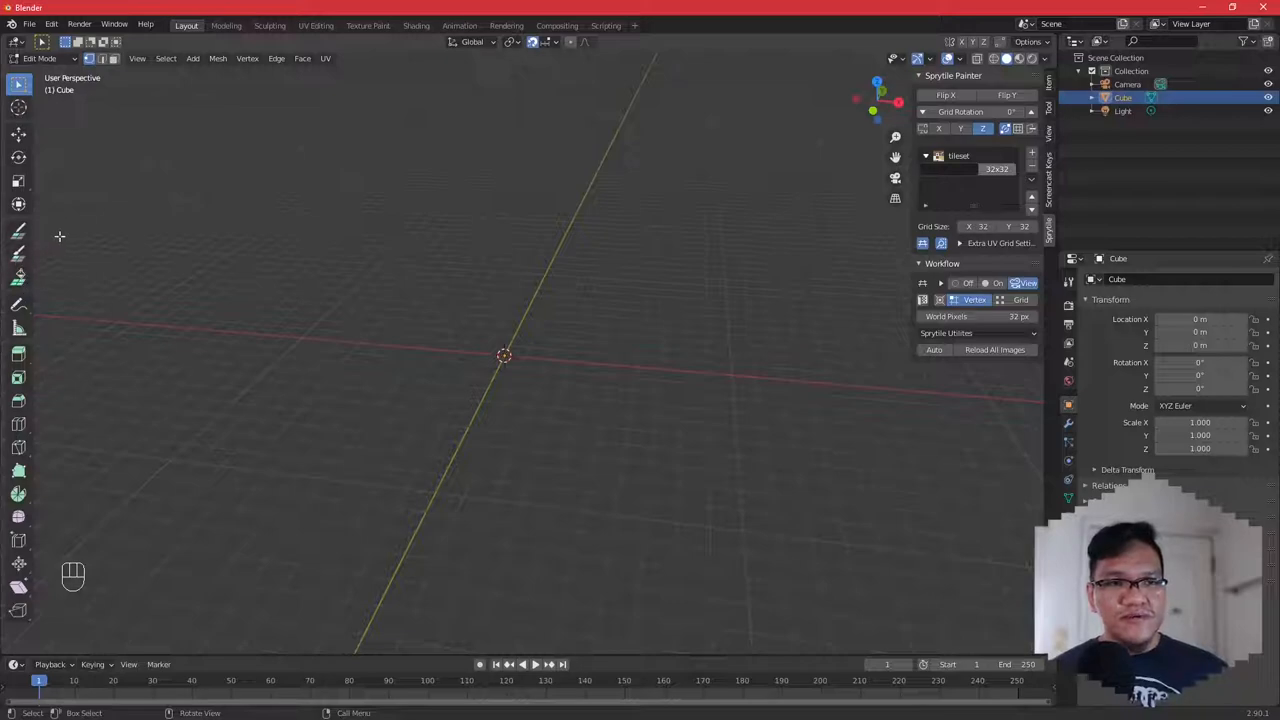
mouse_move(18, 232)
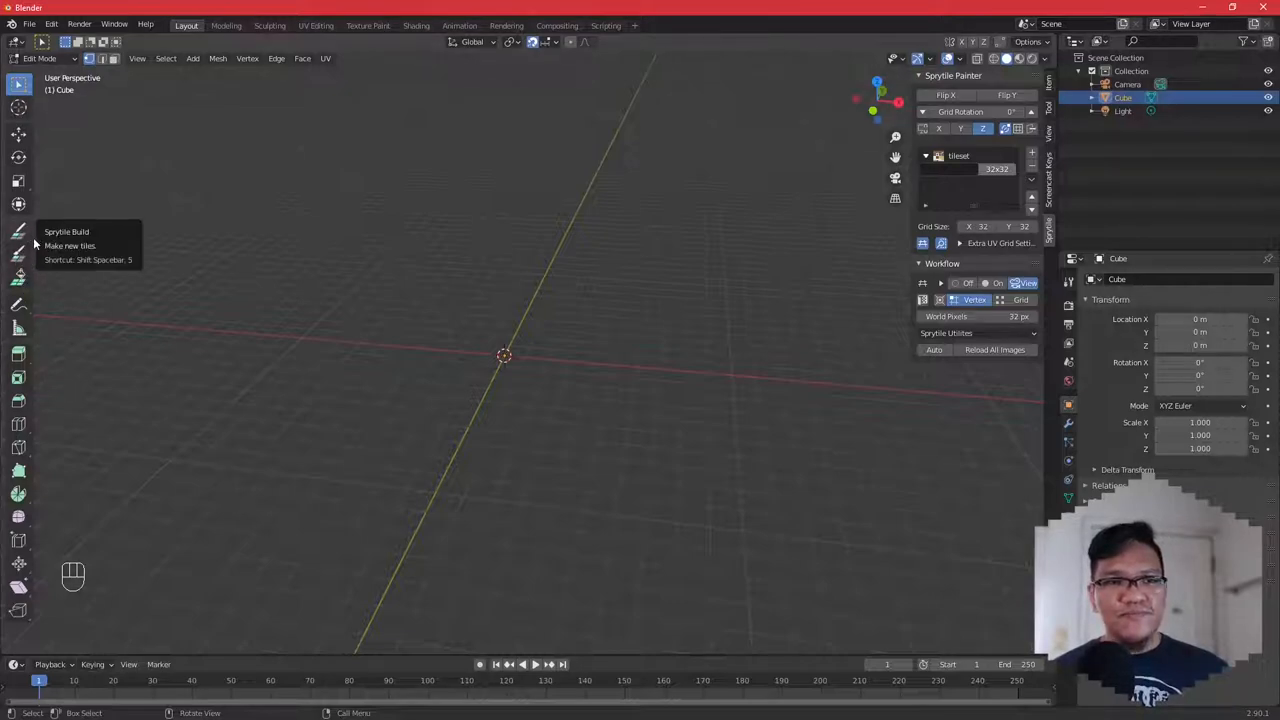
mouse_move(28, 284)
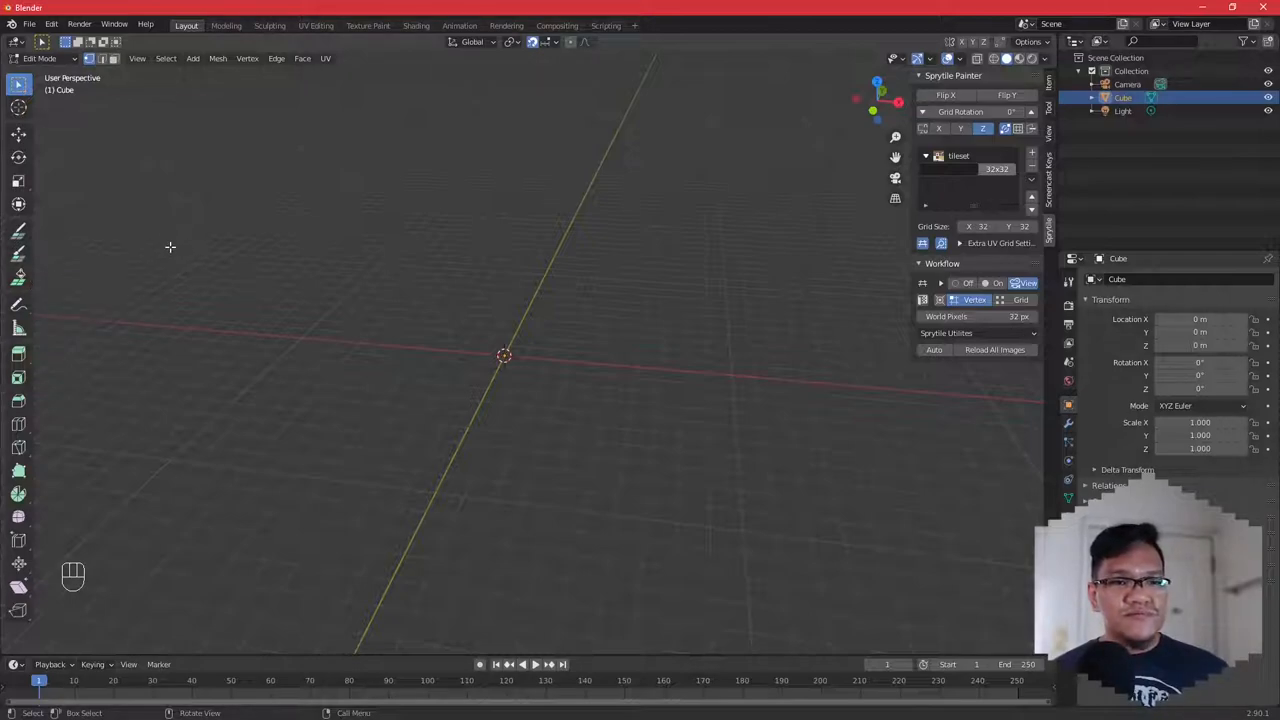
mouse_move(18, 233)
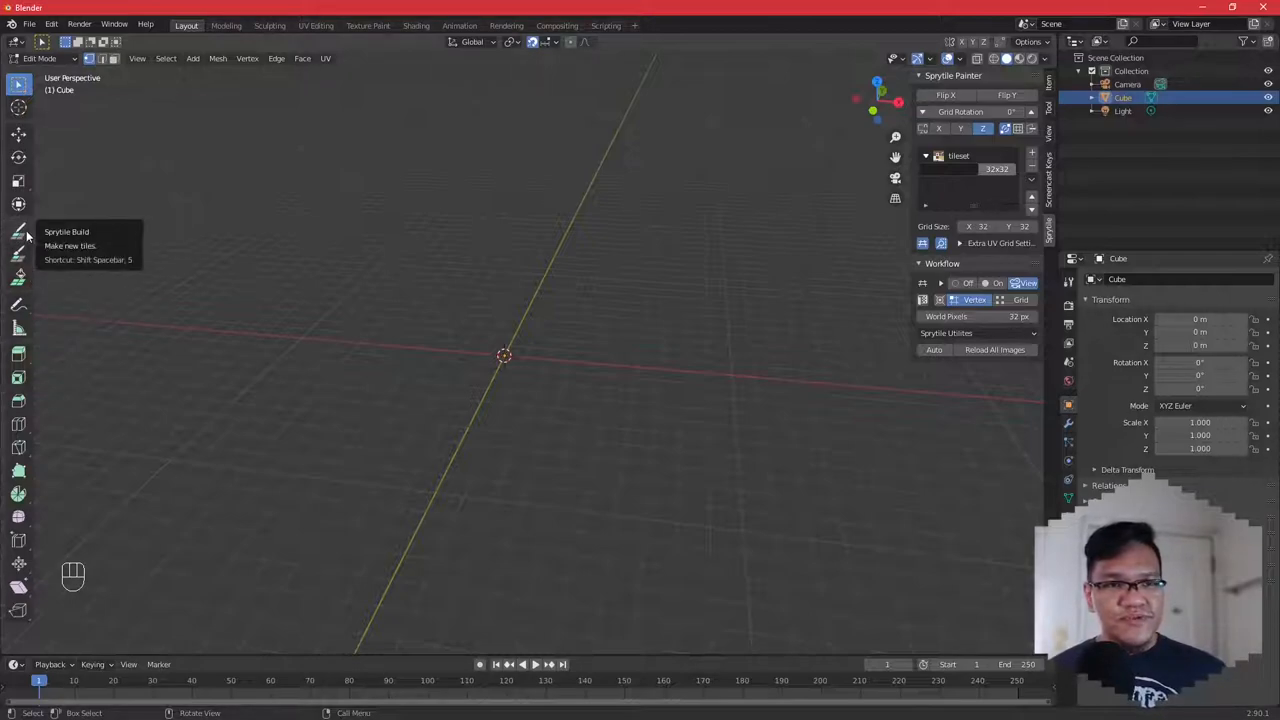
Select the Sprytile Build tool, the grass tile, and the flat Z floor plane.
left_click(18, 232)
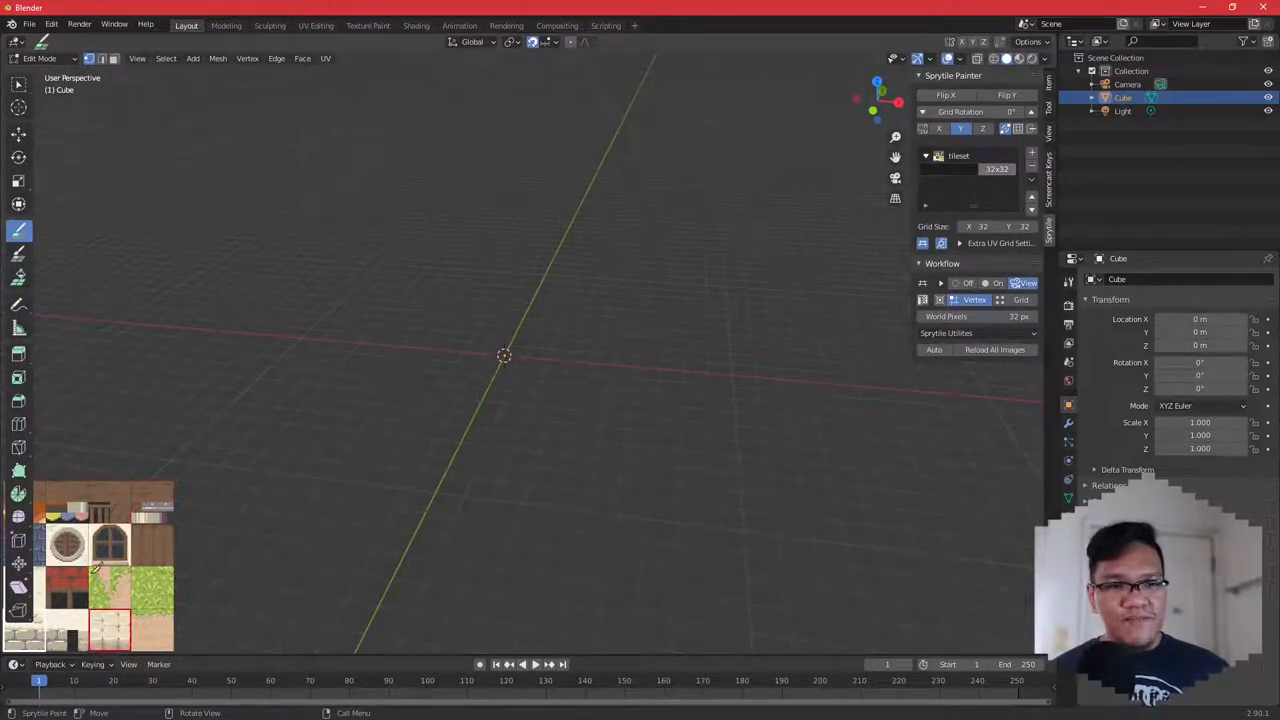
left_click(110, 500)
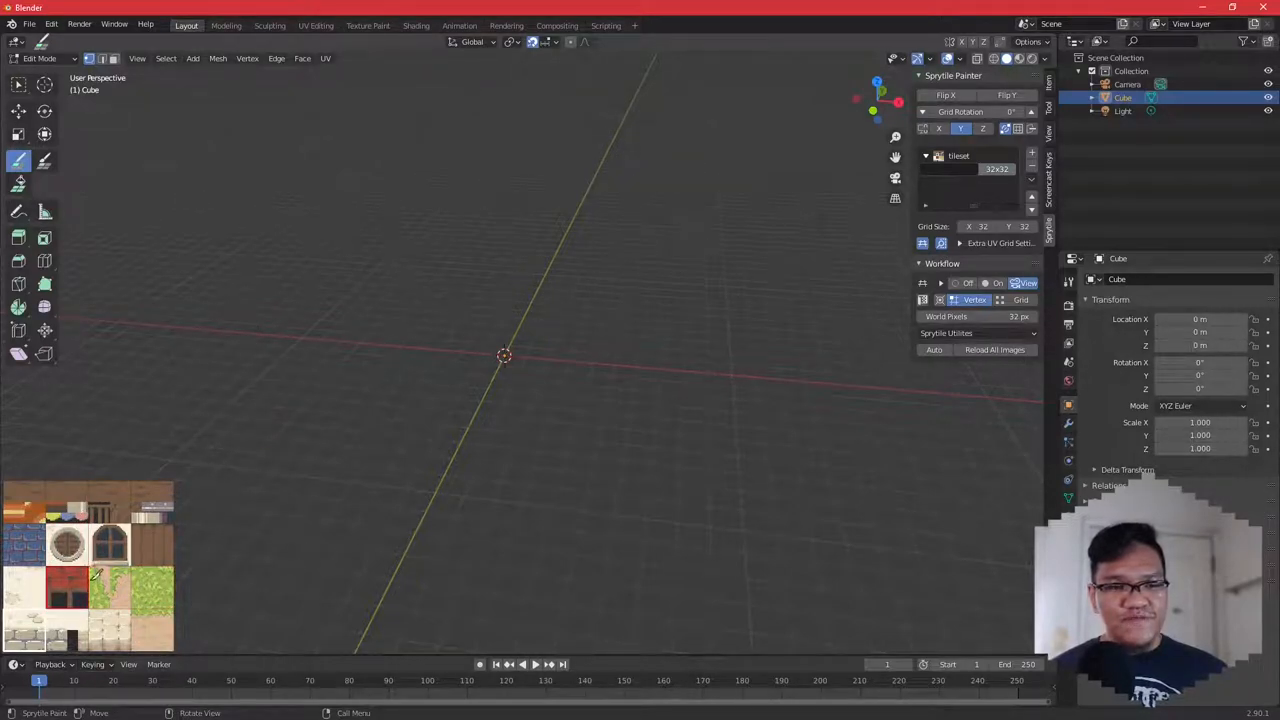
left_click(68, 565)
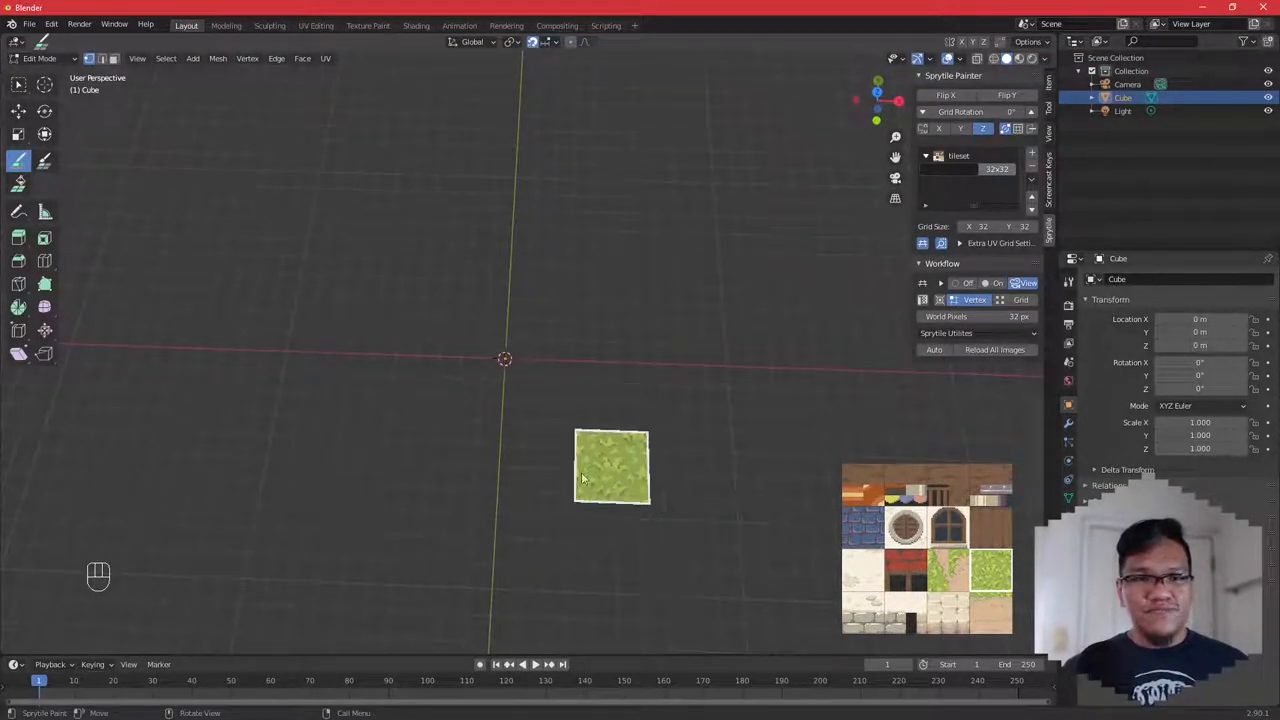
Drag across the grid to build a 4x3 floor of grass tiles.
left_click_drag(611, 468, 538, 393)
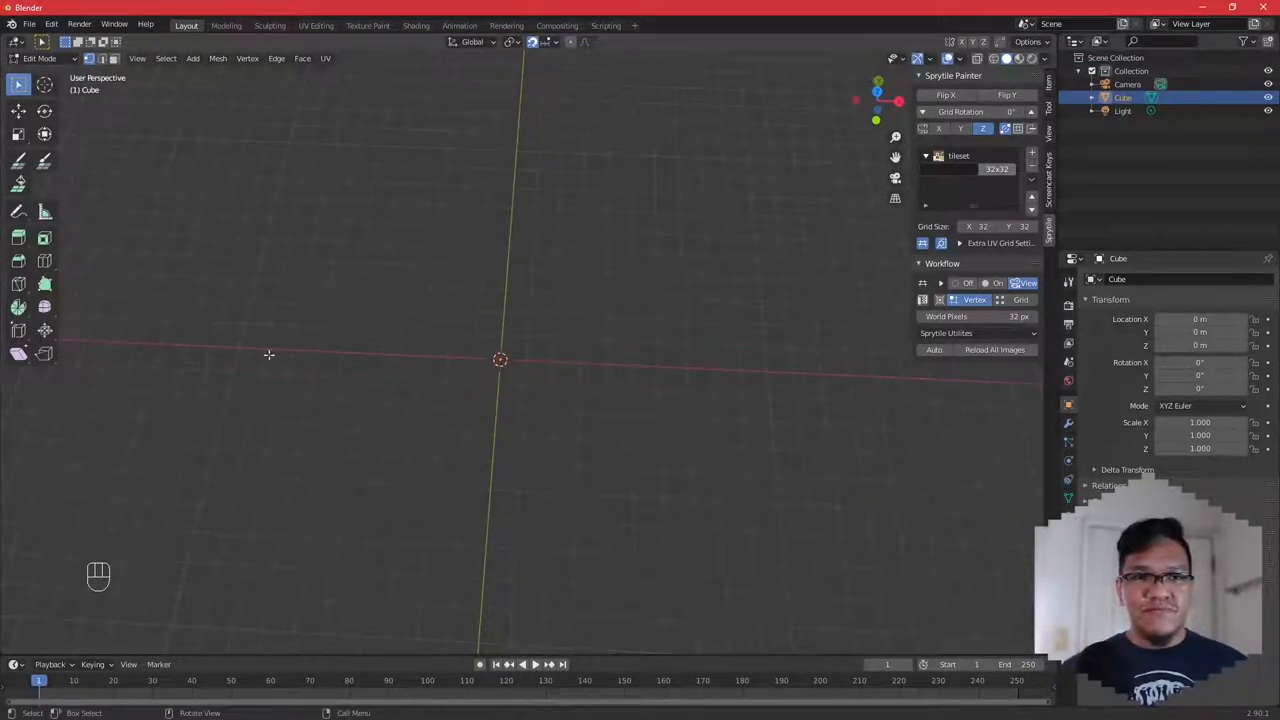
left_click(18, 160)
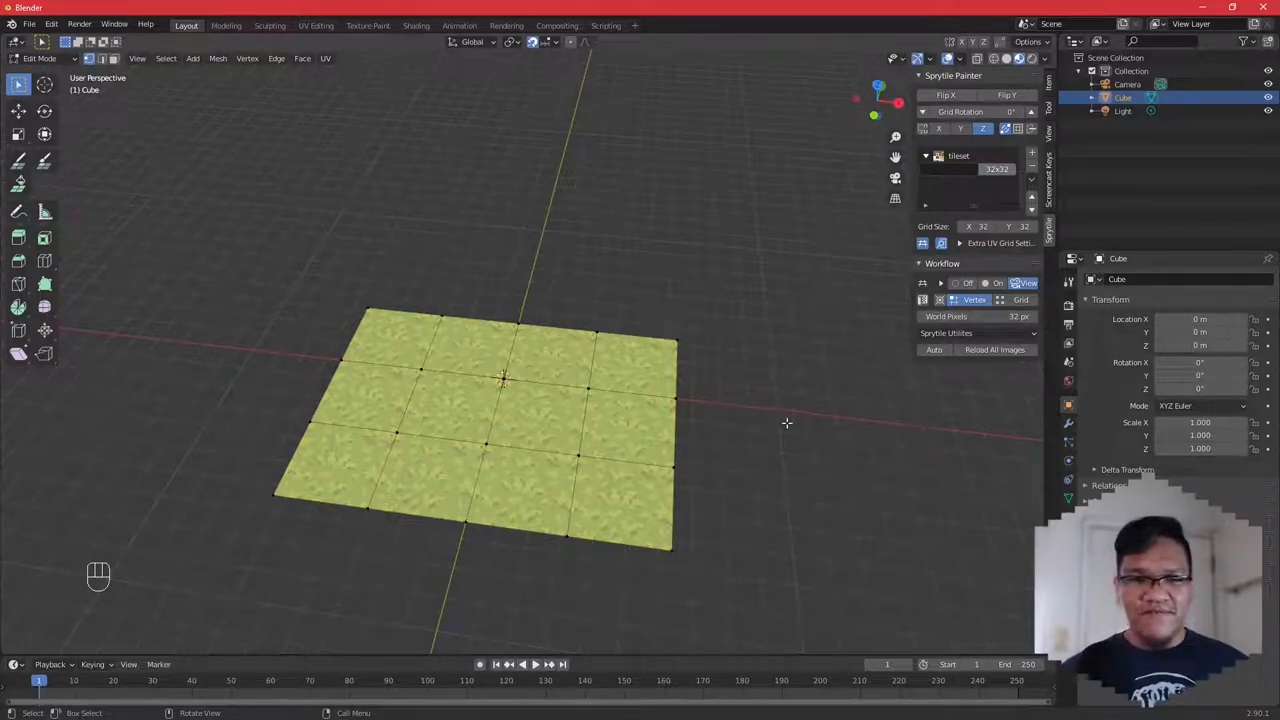
Run Setup Pixel Viewport from Sprytile Utilities for crisp pixel-art display.
left_click(975, 333)
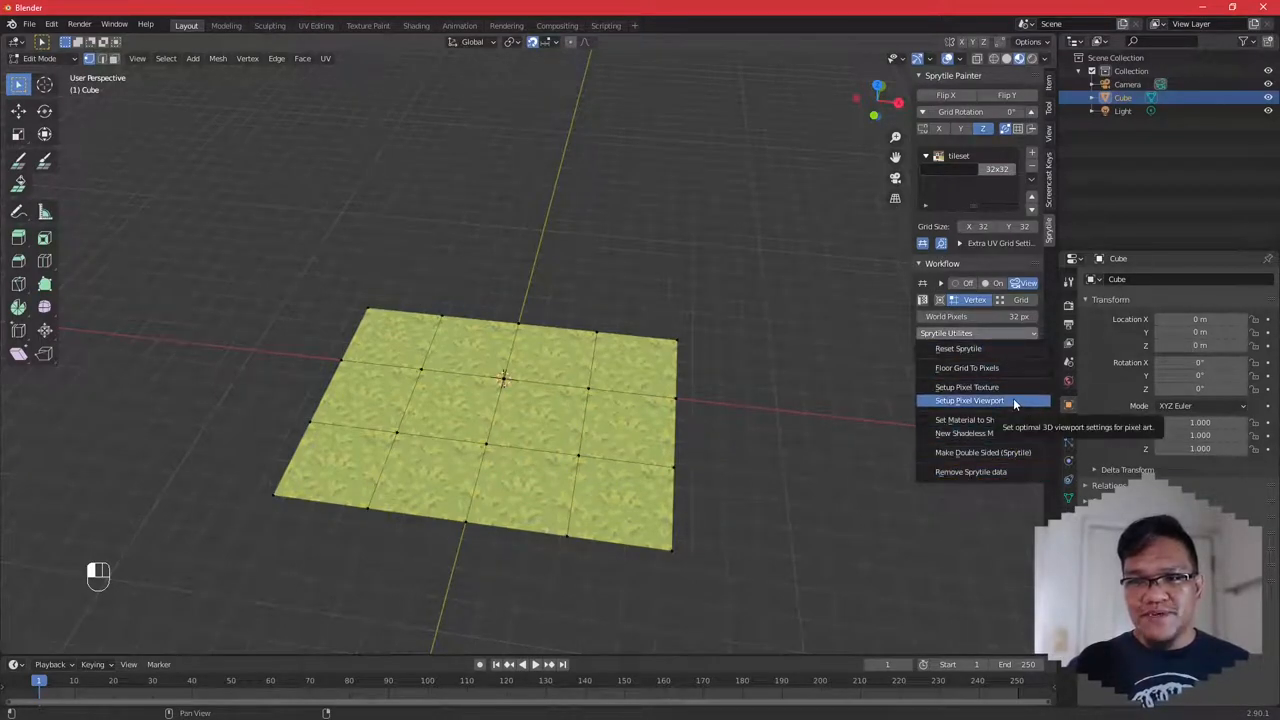
left_click(969, 400)
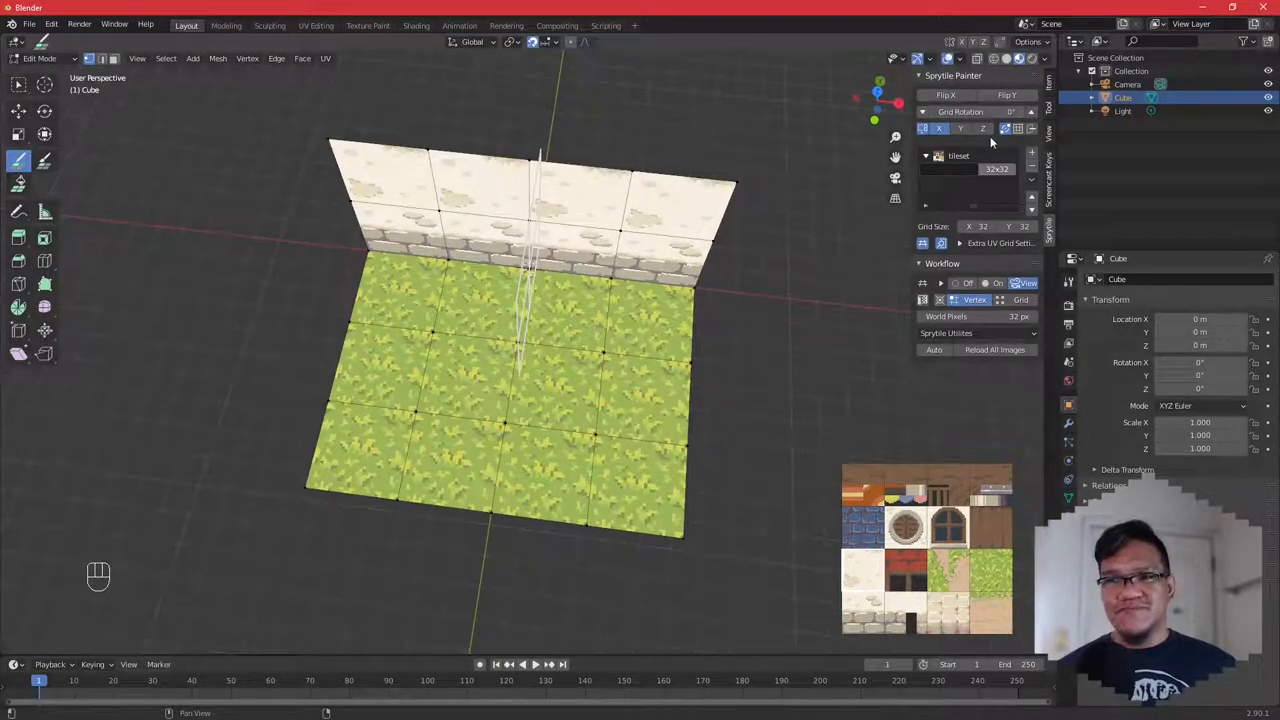
Switch Sprytile's build plane to the X/Y axis for building the walls.
left_click(540, 470)
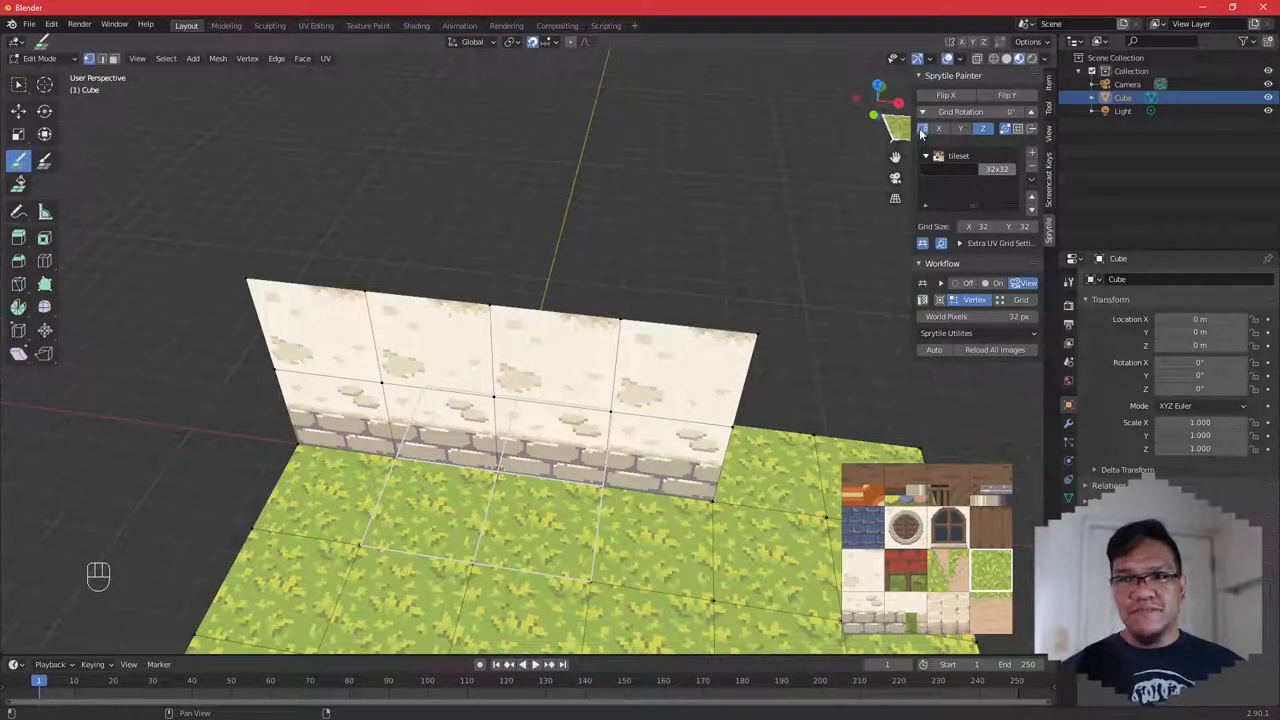
mouse_move(922, 132)
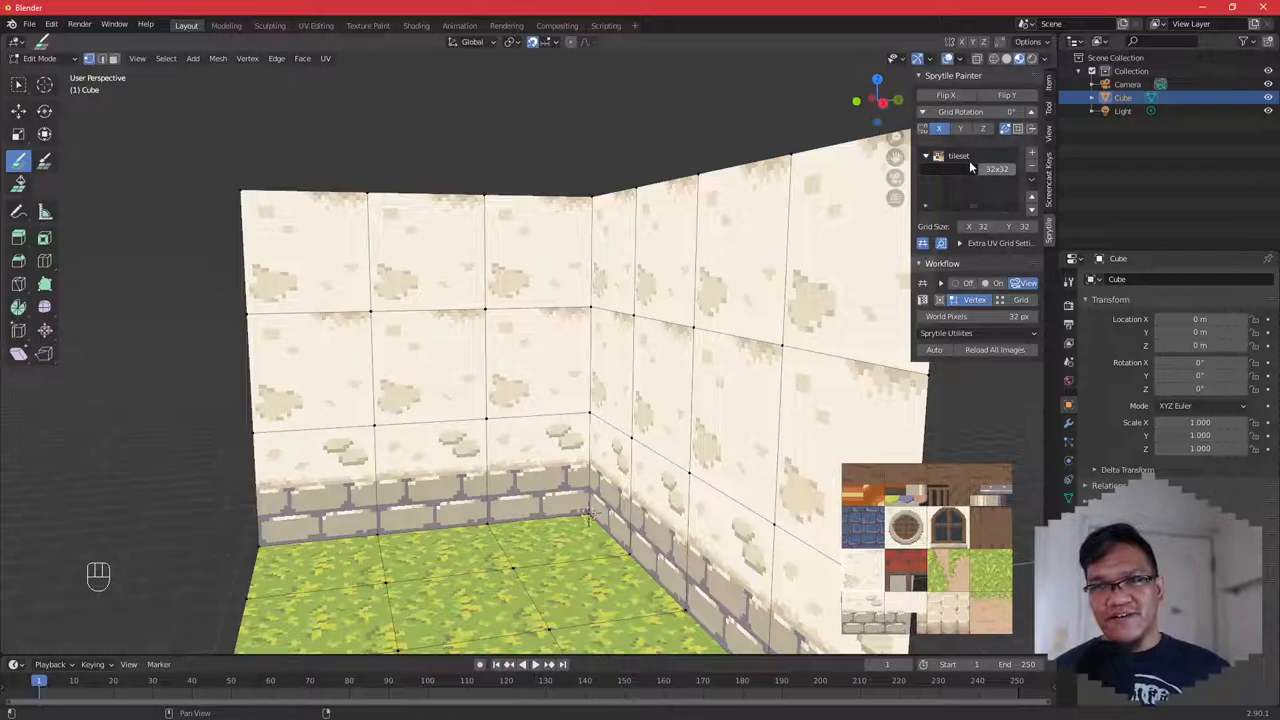
Add a new grid to the Sprytile tileset list and select it for editing.
left_click(905, 525)
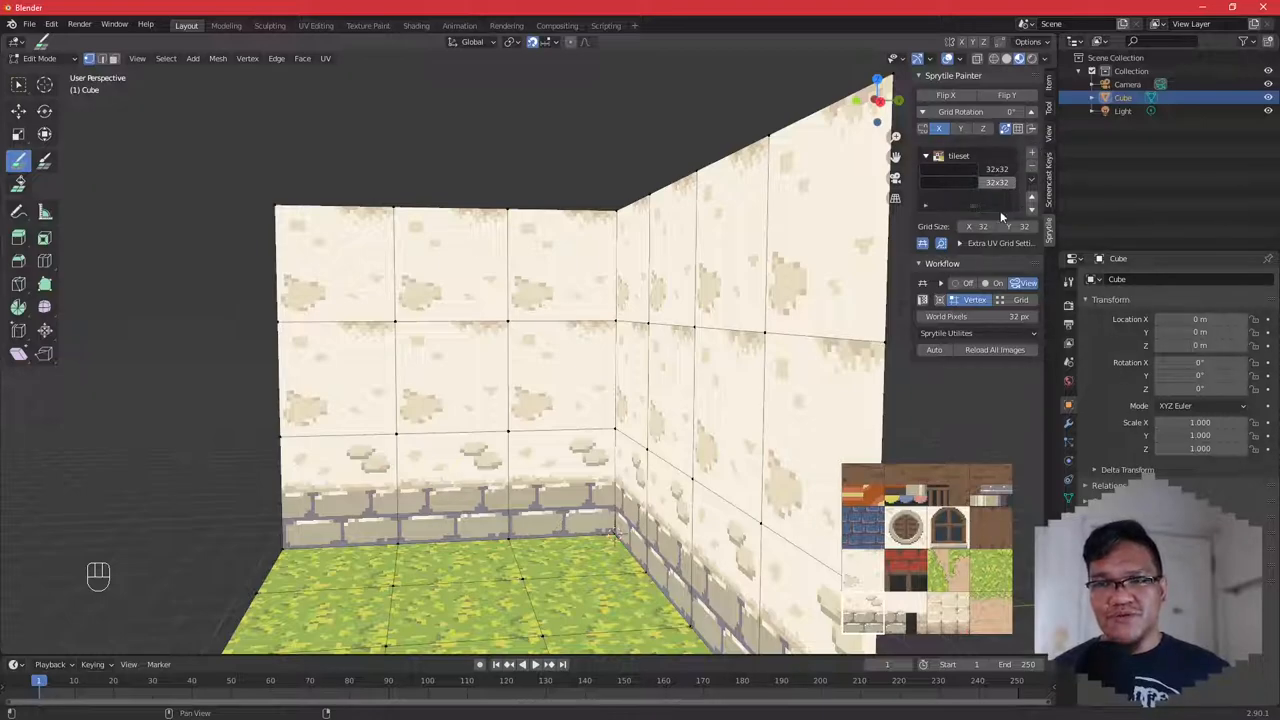
left_click(982, 226)
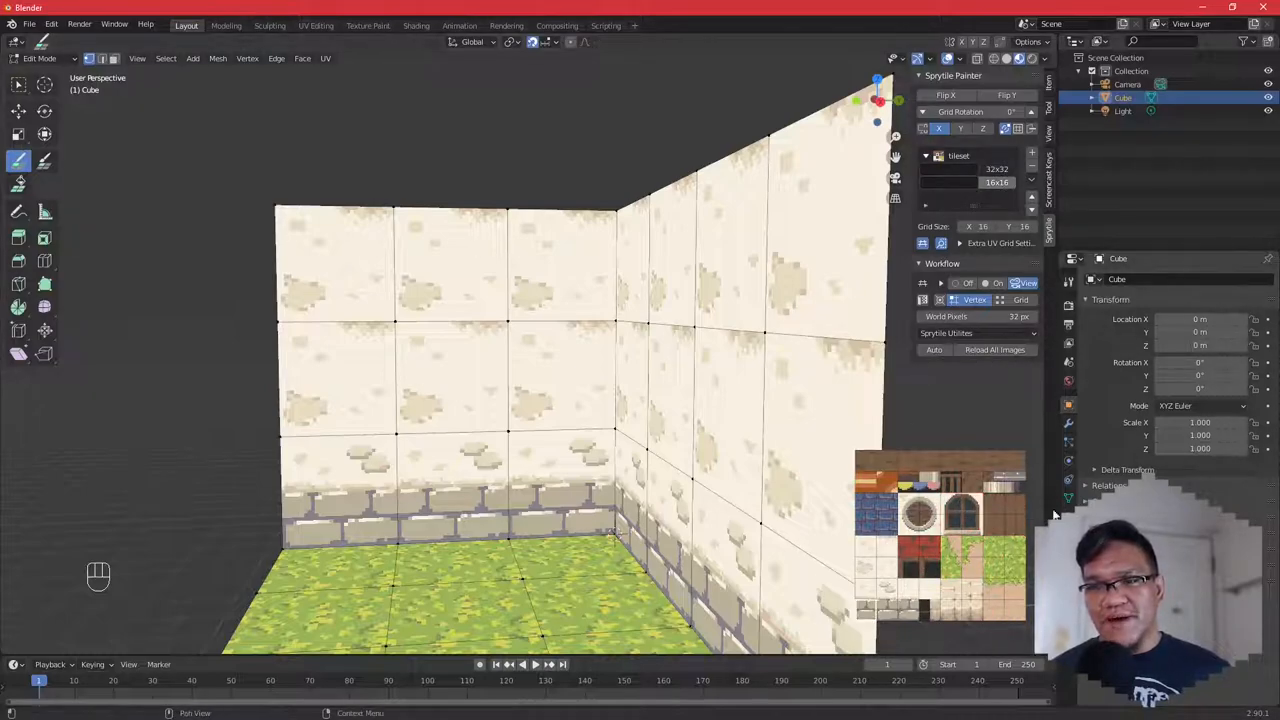
Set Grid Size X and Y to 16 on the newly added tile grid.
left_click(970, 545)
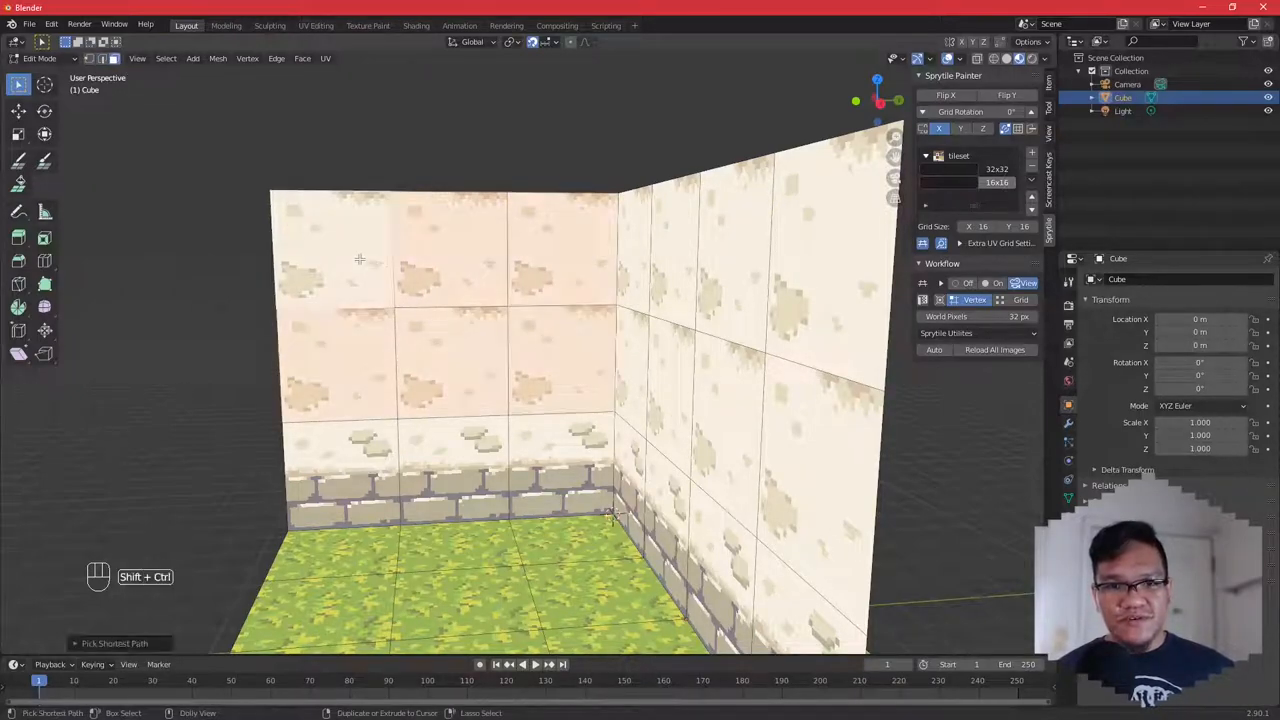
Delete the selected upper plaster faces of the back wall with X > Faces.
key("x")
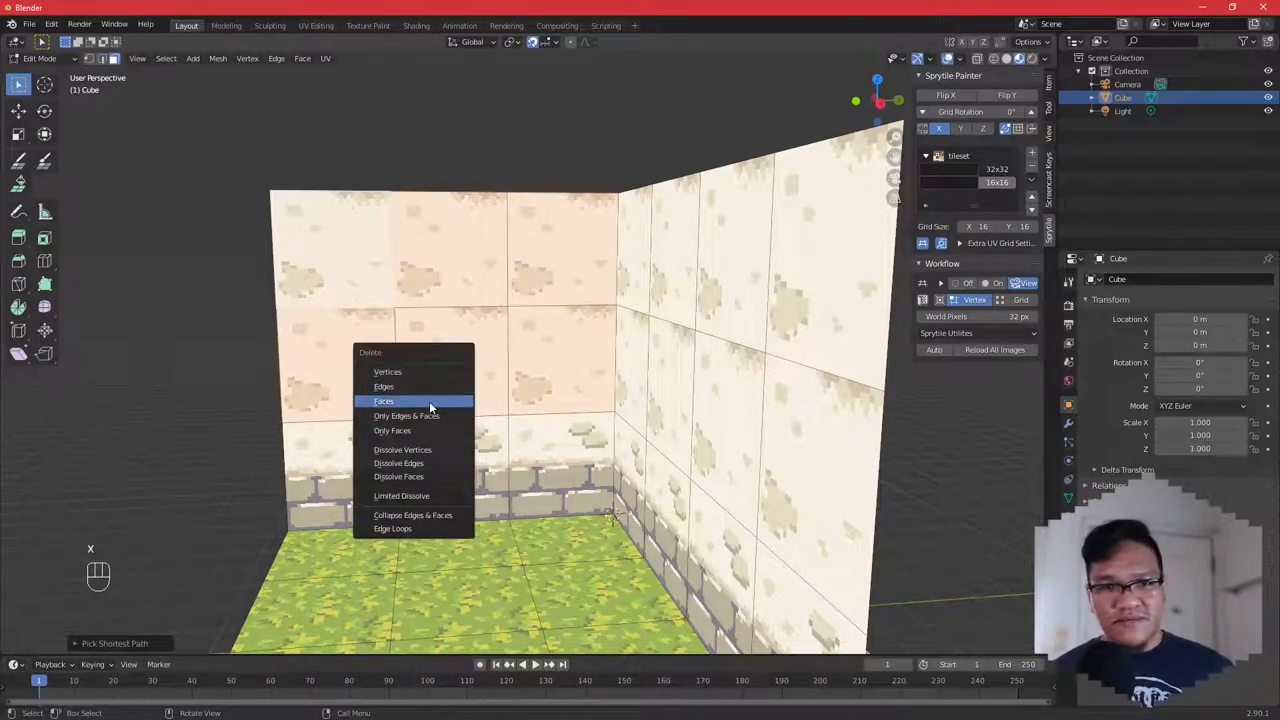
left_click(383, 401)
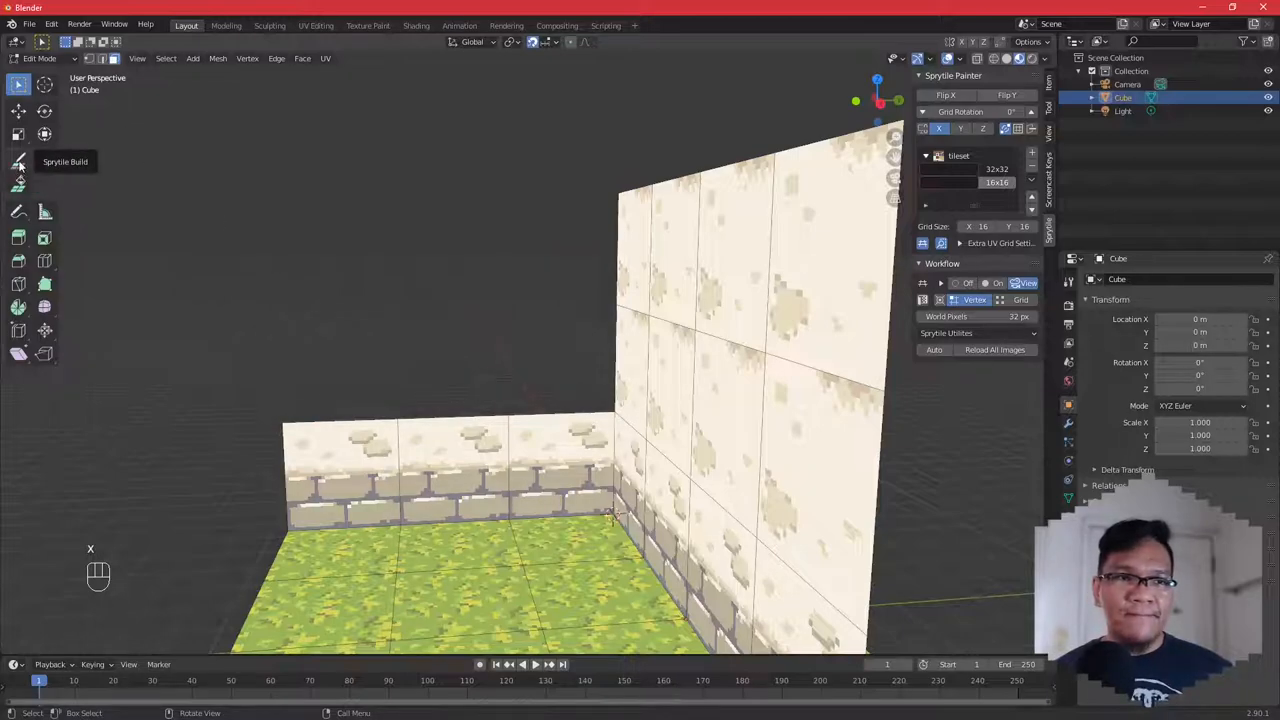
mouse_move(557, 242)
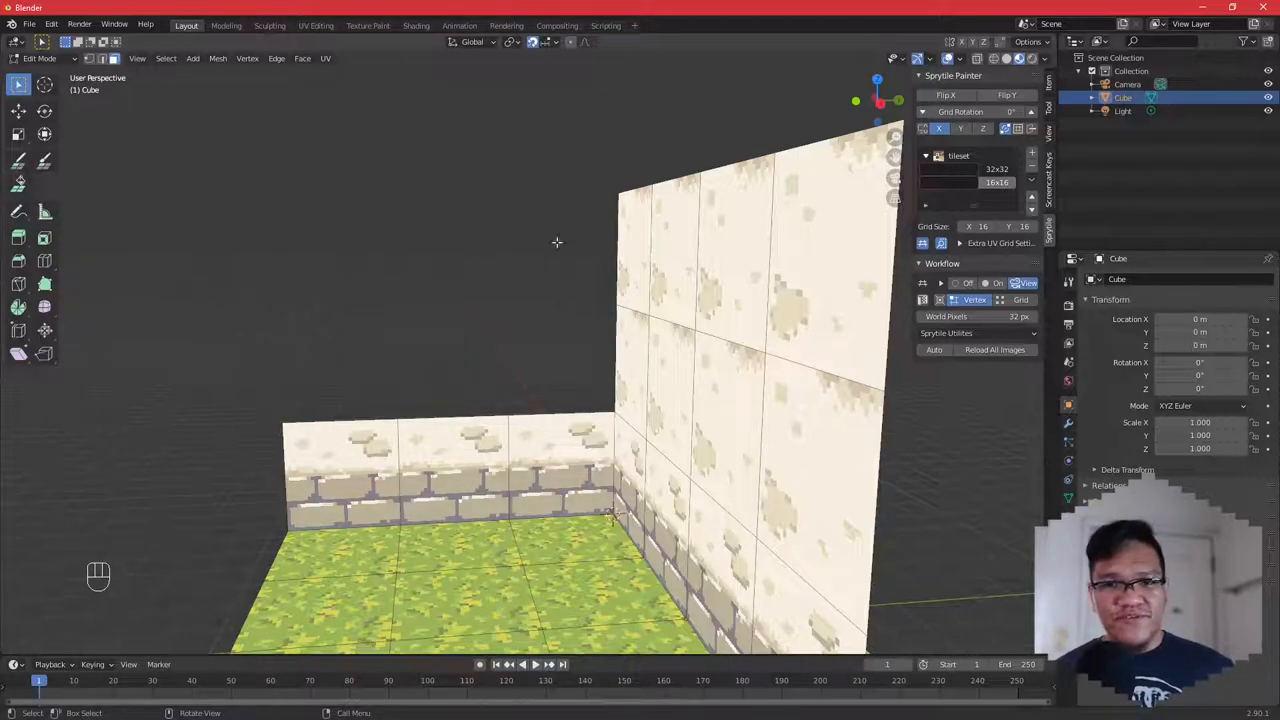
mouse_move(18, 185)
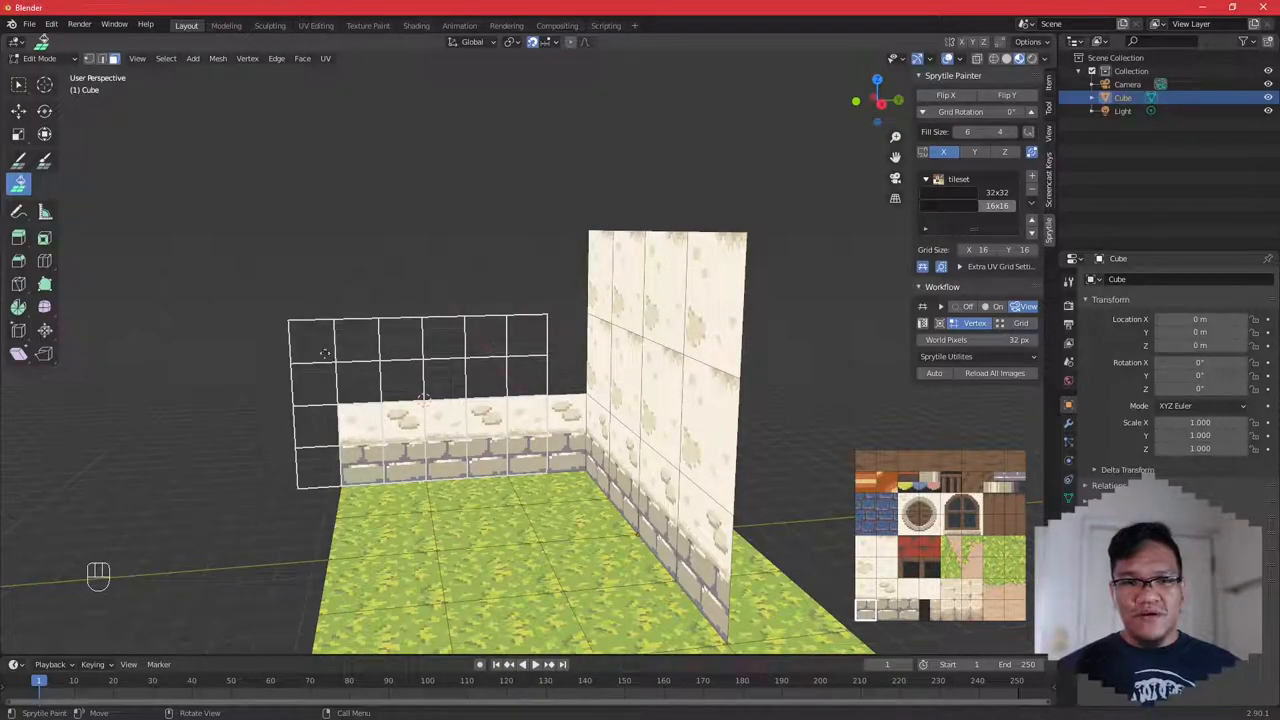
mouse_move(256, 373)
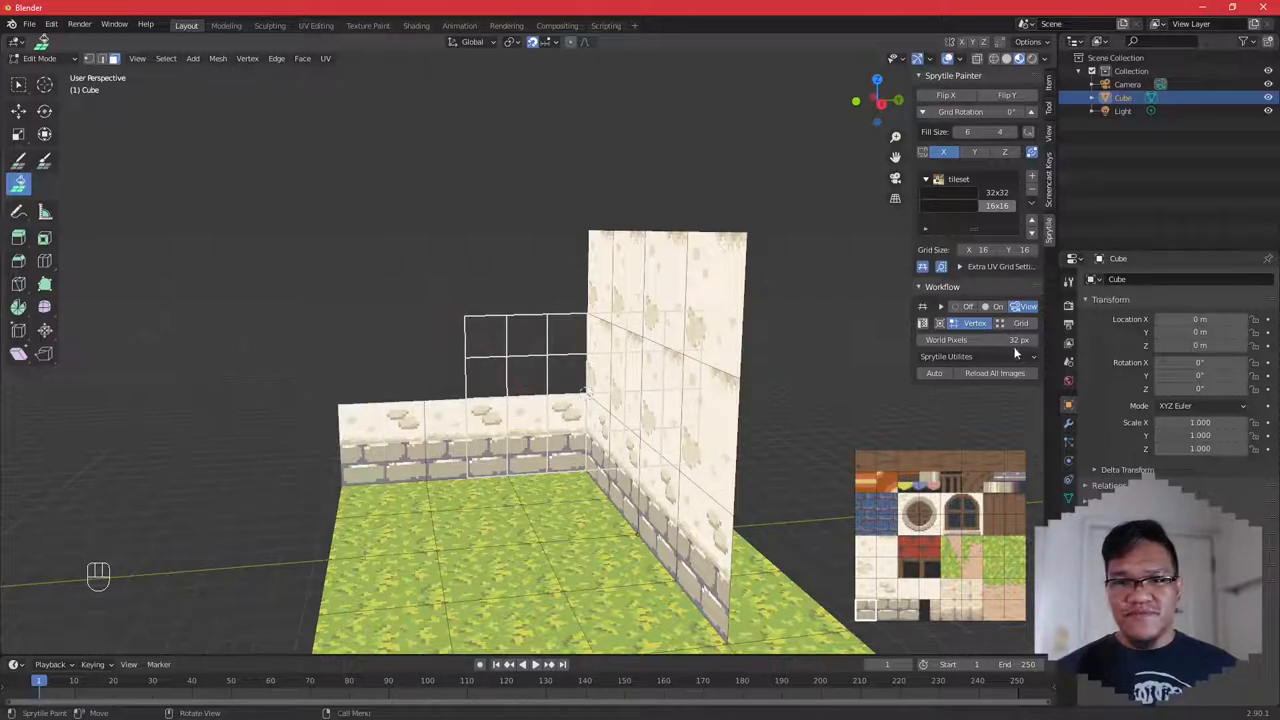
mouse_move(972, 322)
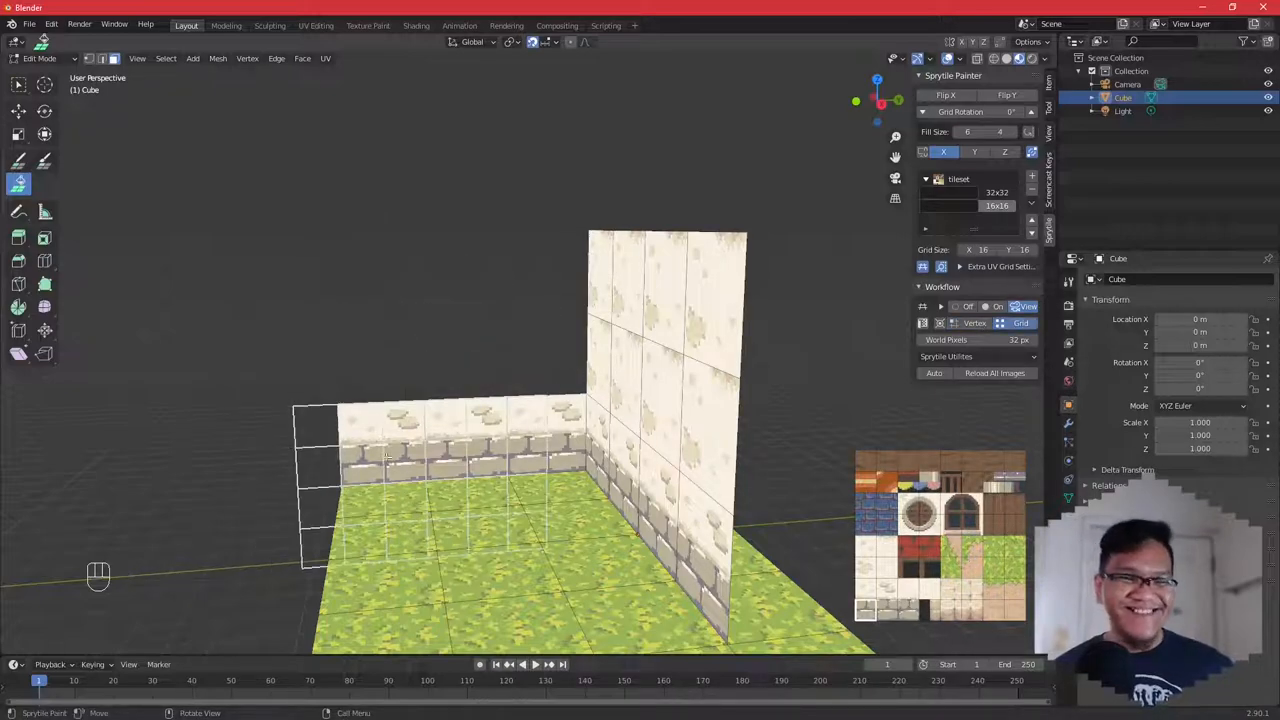
Build a 6×4 block of grid-snapped wall faces above the back brick base.
left_click(974, 322)
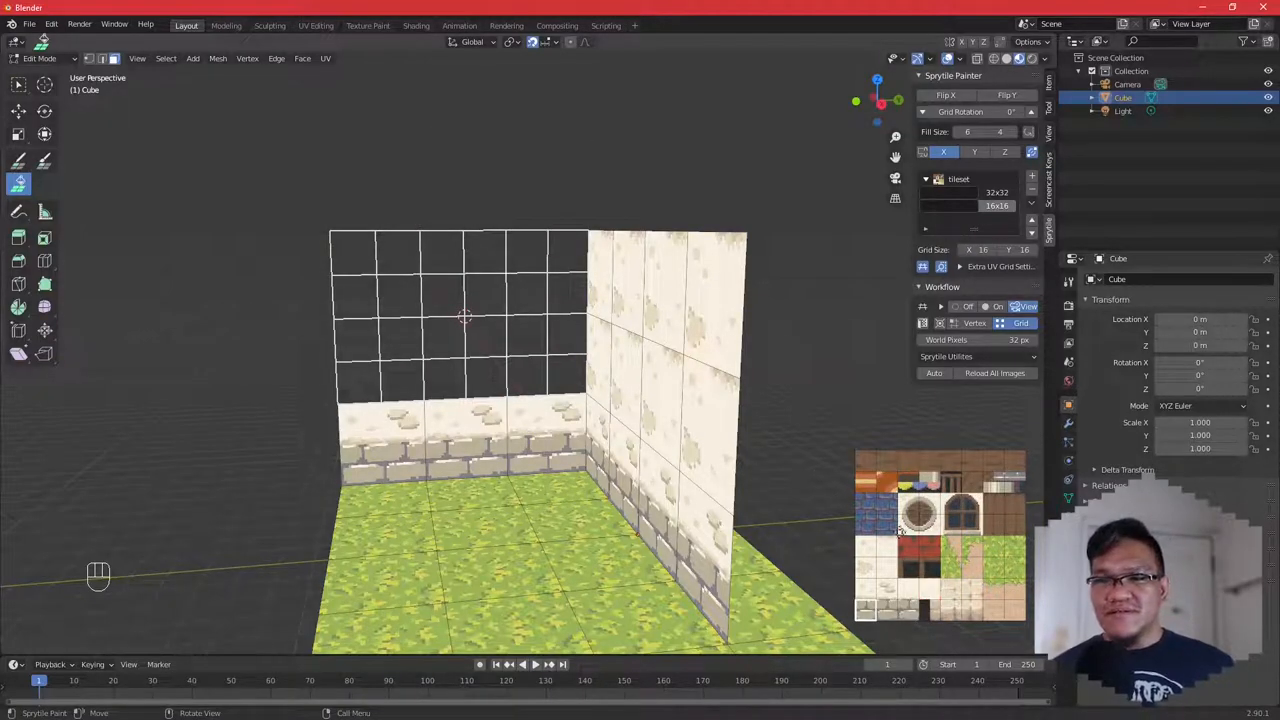
left_click(878, 570)
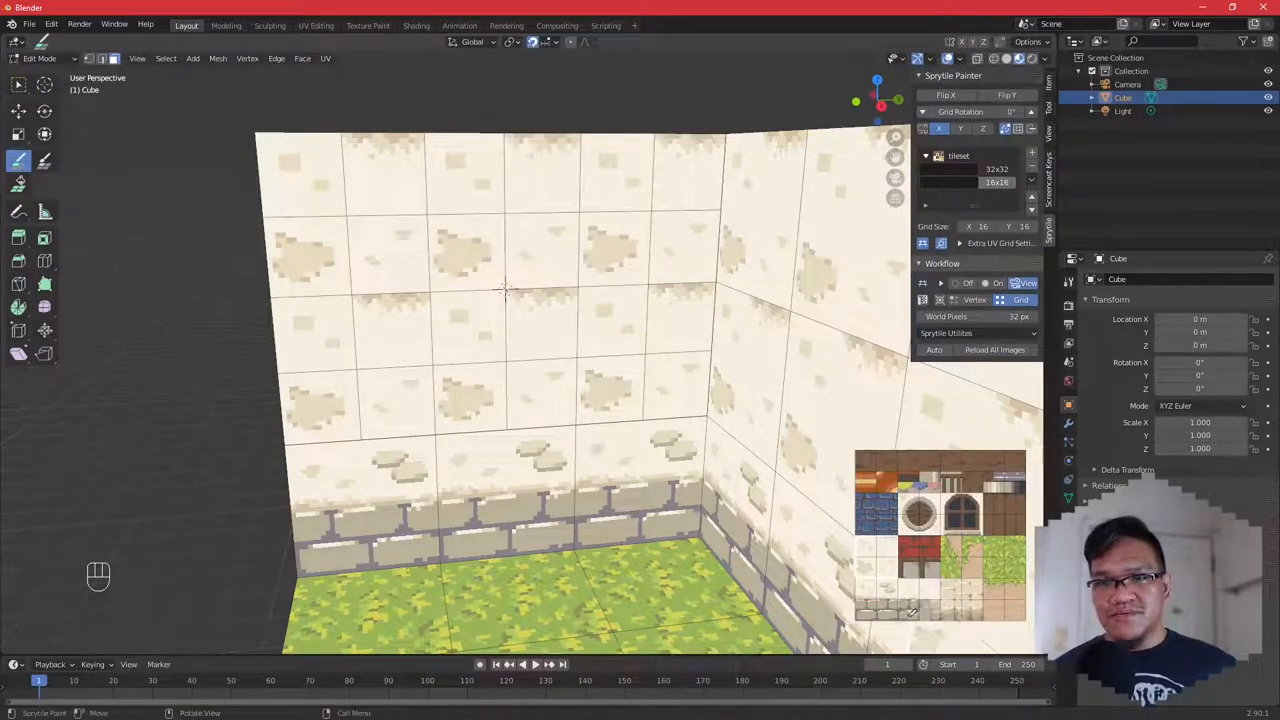
Paint varied plaster tiles onto individual squares of the back wall.
left_click(865, 590)
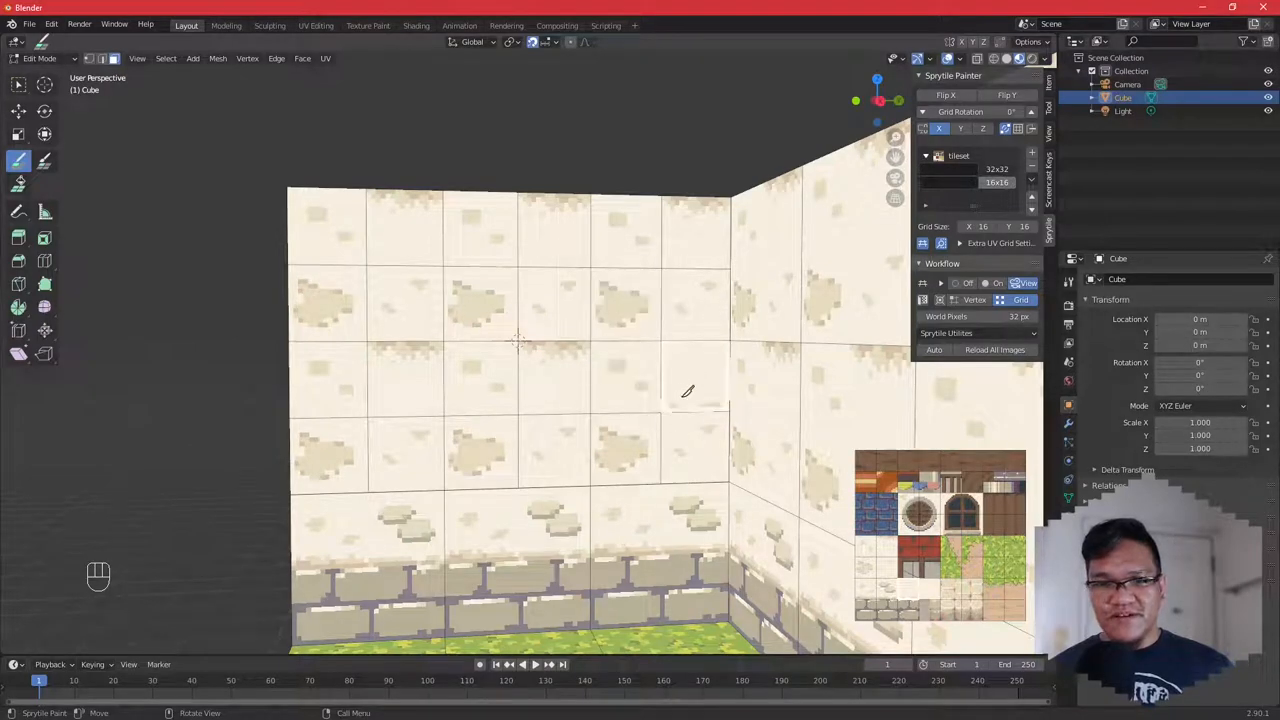
left_click(908, 588)
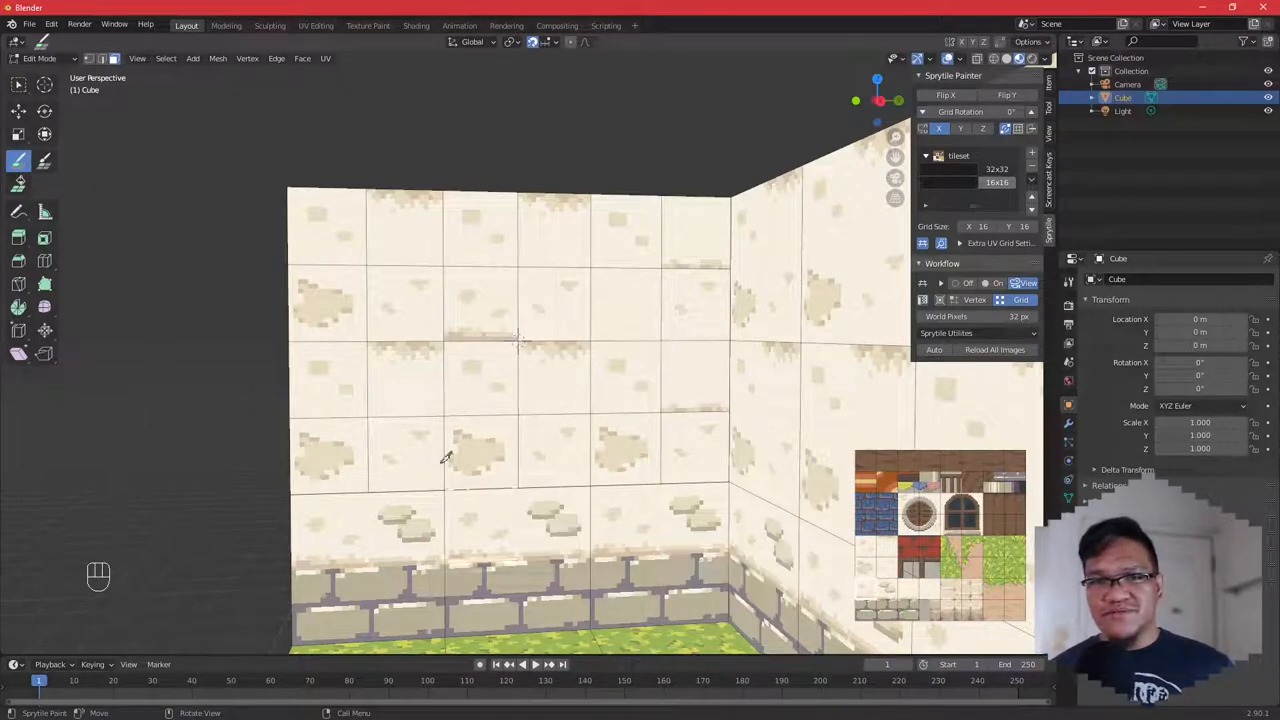
mouse_move(390, 260)
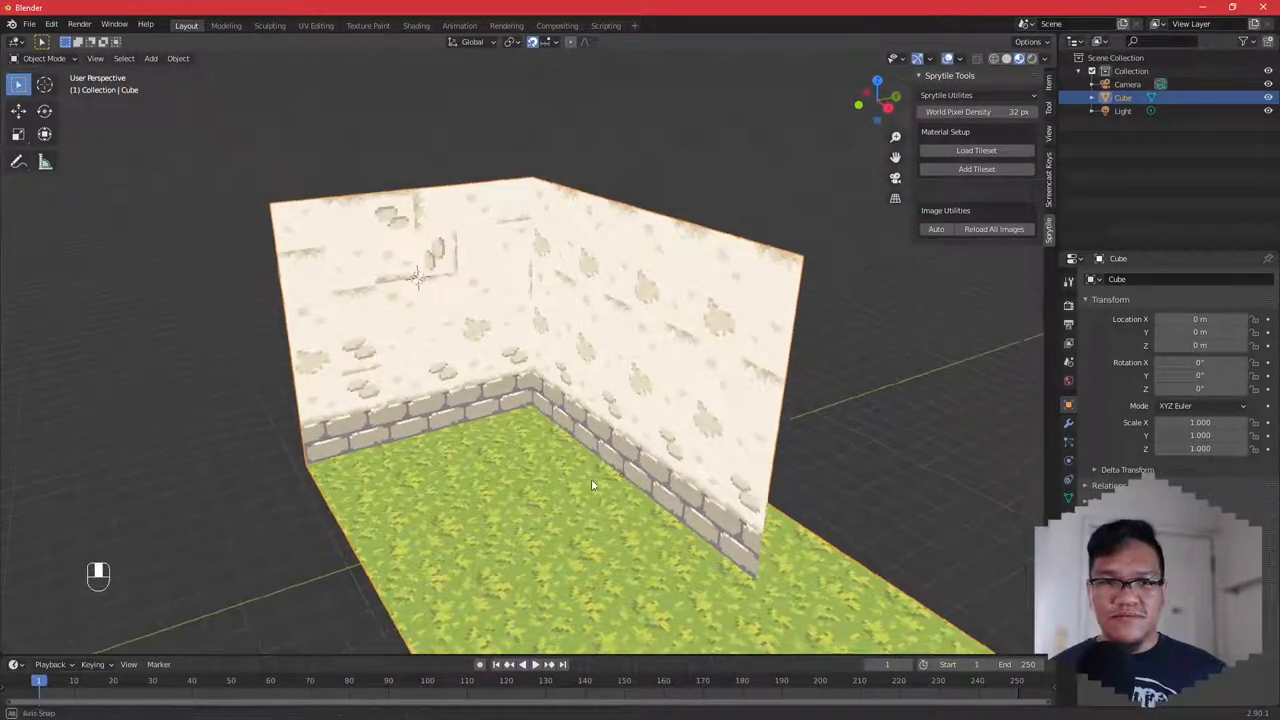
Toggle Edit Mode on the room mesh to prepare the octagonal ring.
key("Tab")
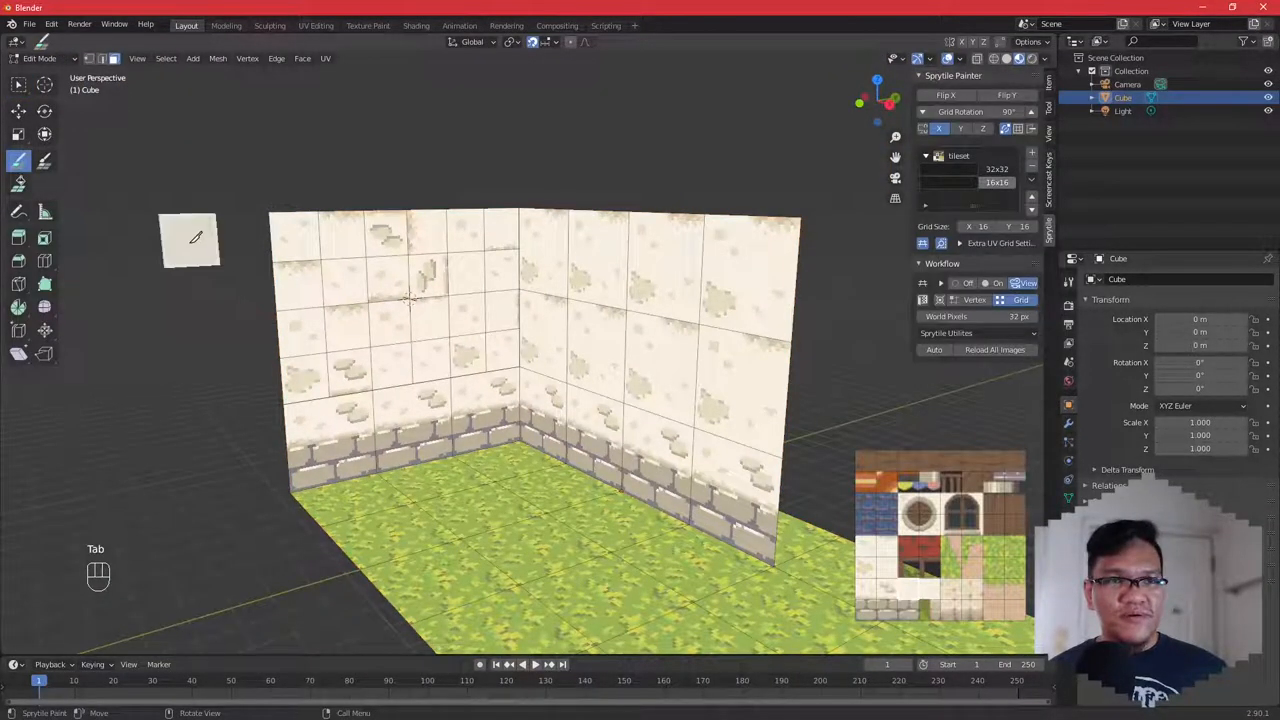
mouse_move(18, 184)
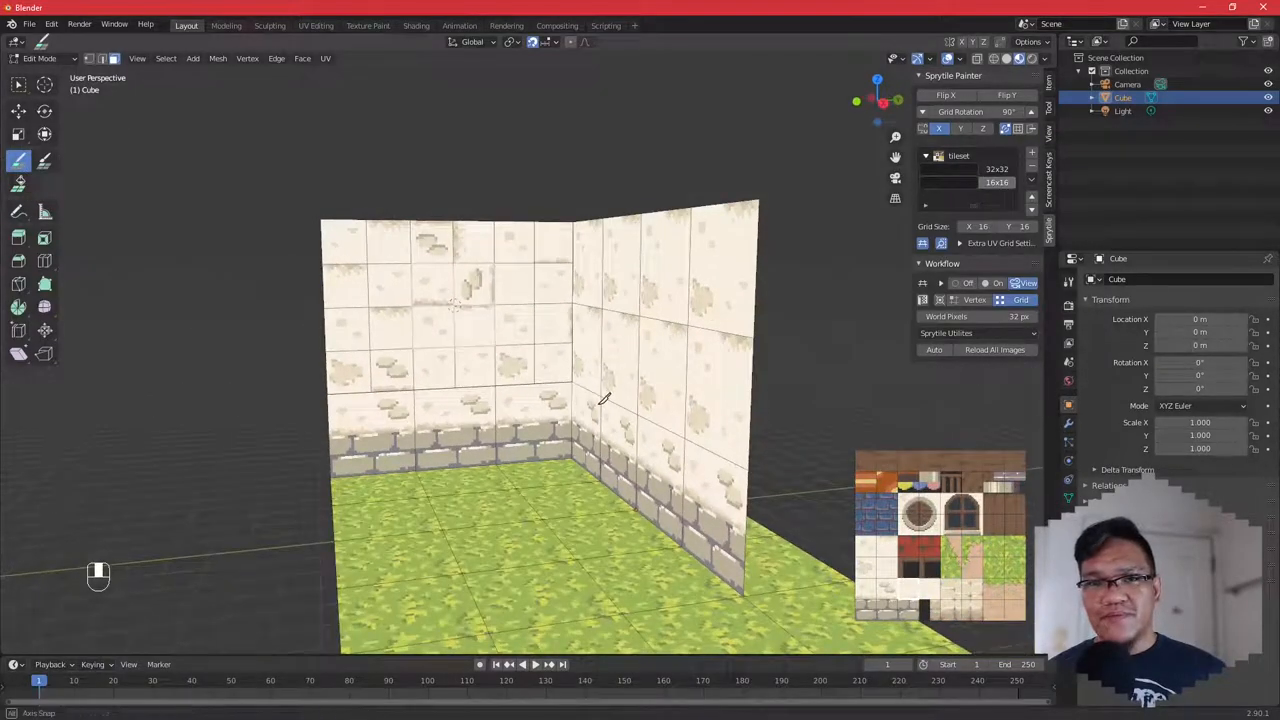
key("Tab")
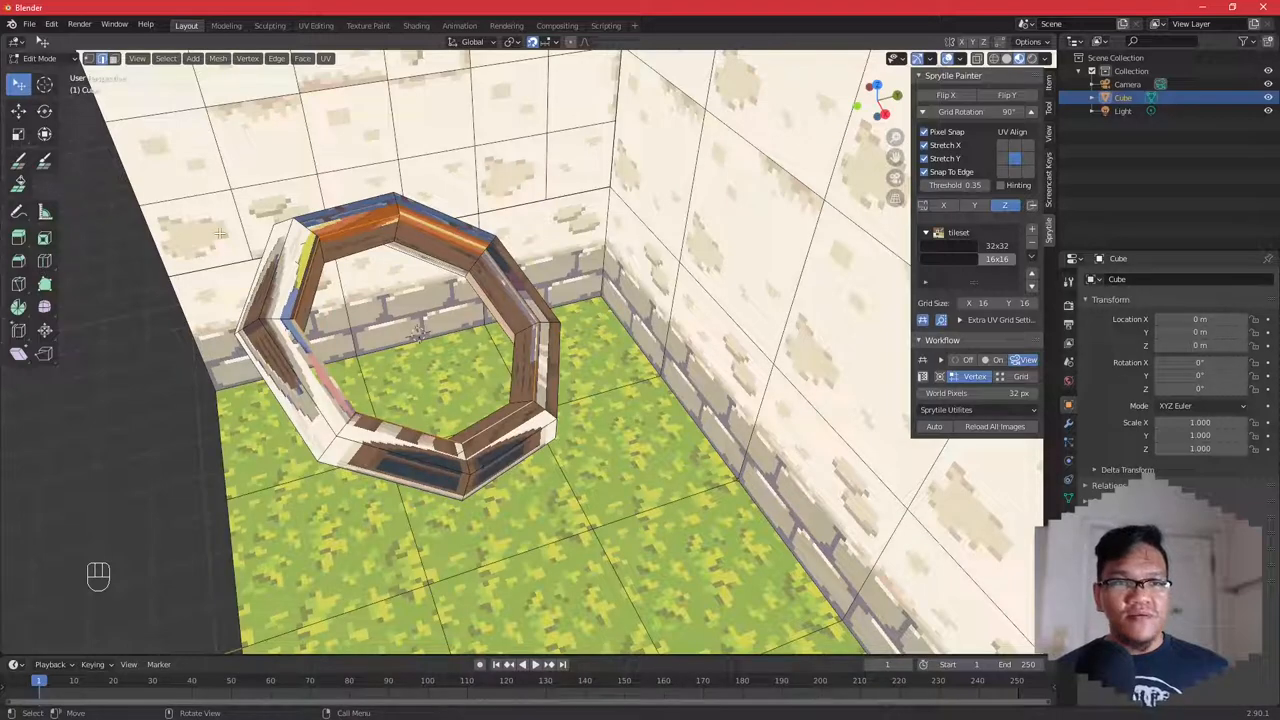
Select part of the octagonal ring to continue retexturing it.
left_click(18, 161)
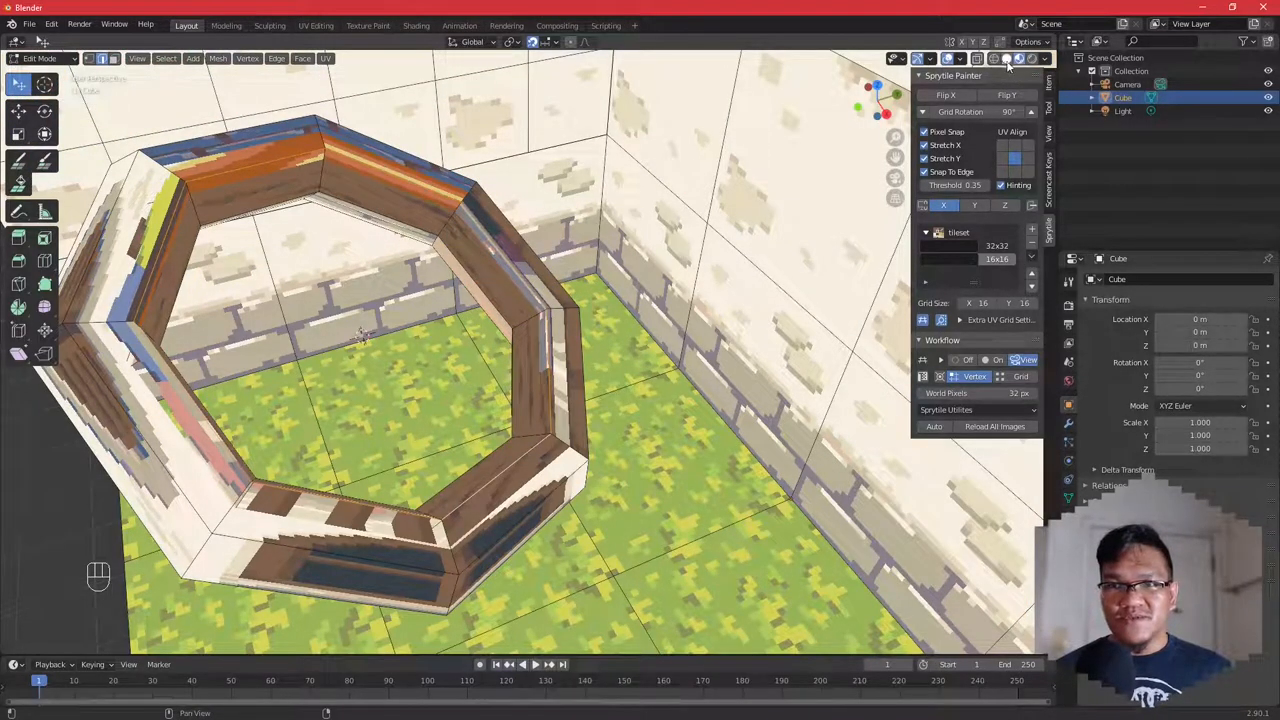
Set Grid Rotation to 180° and paint the ring with the orange striped wood tile.
left_click(997, 58)
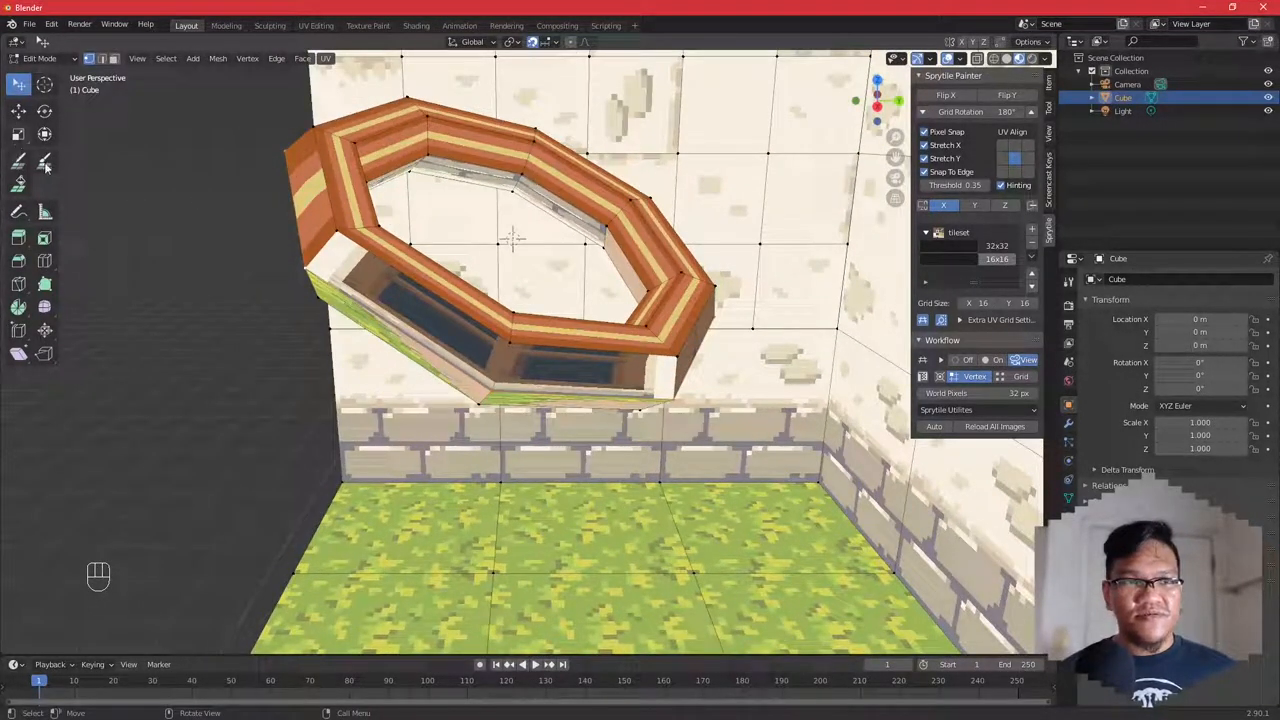
left_click(44, 162)
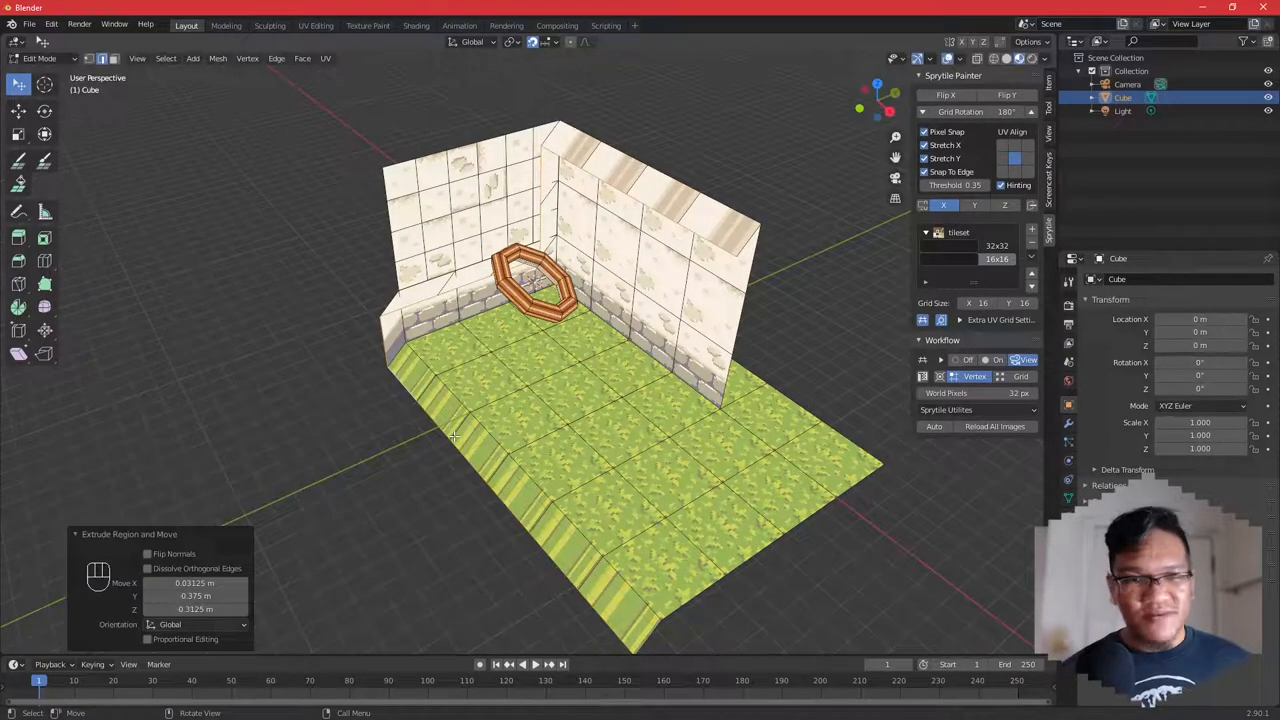
Undo the previous floor extrusion and extend the front floor edge selection.
key("ctrl+z")
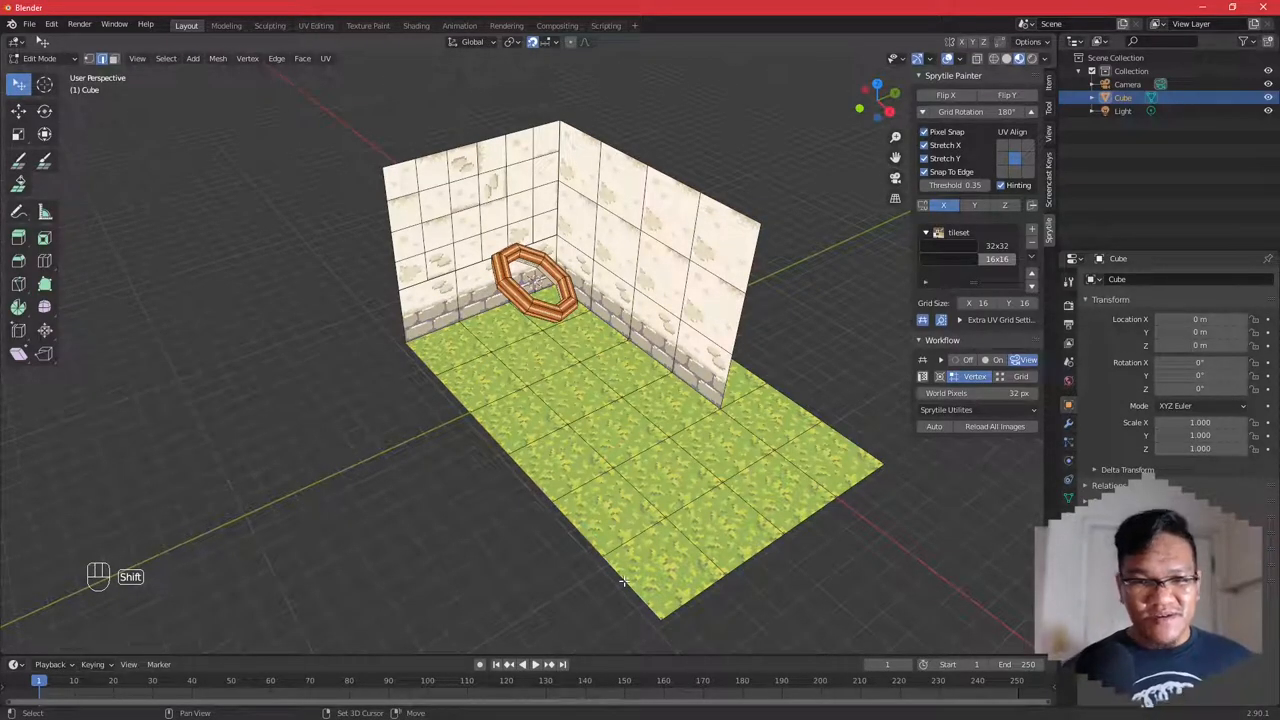
key("e")
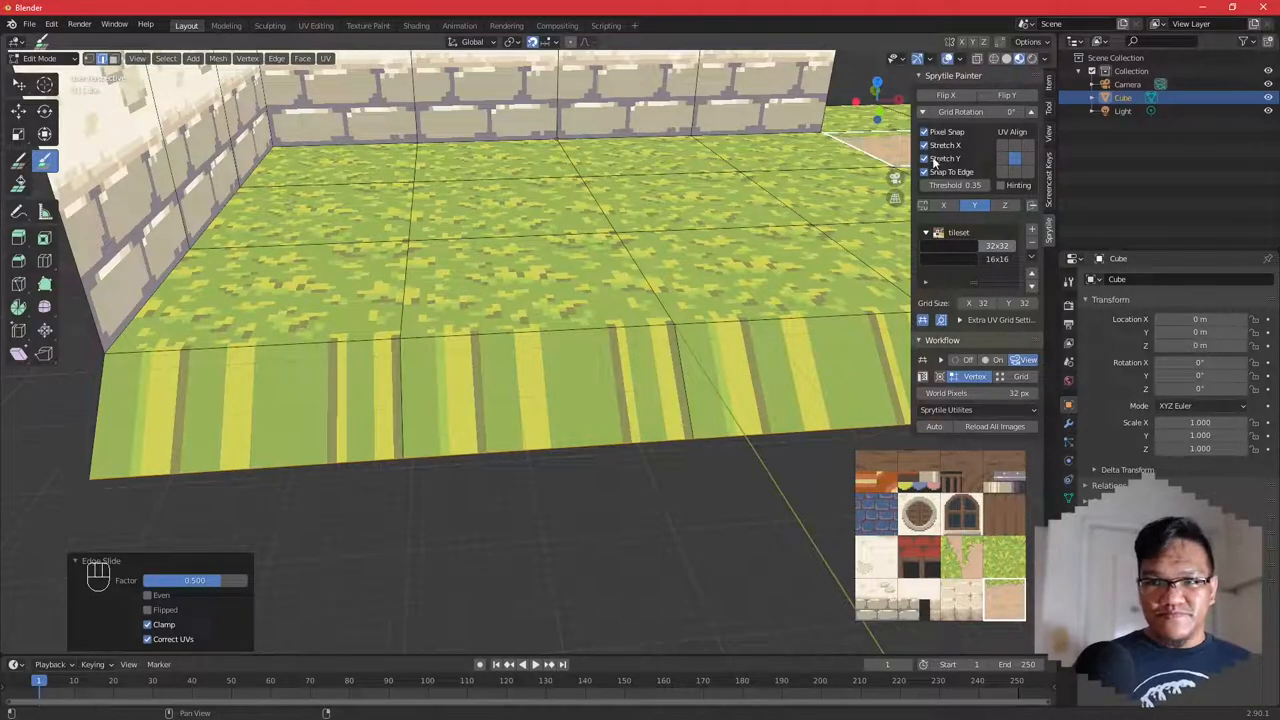
Paint a dirt tile onto one patch of the floor's sloped front border.
left_click(540, 390)
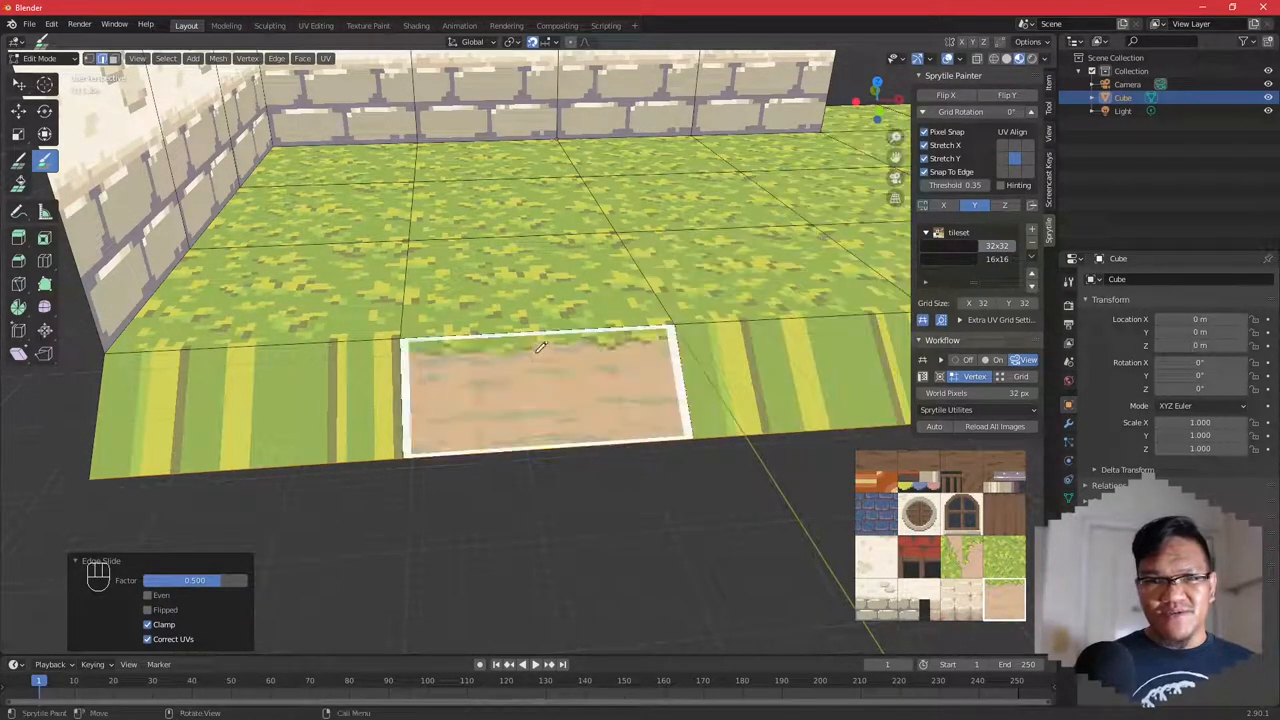